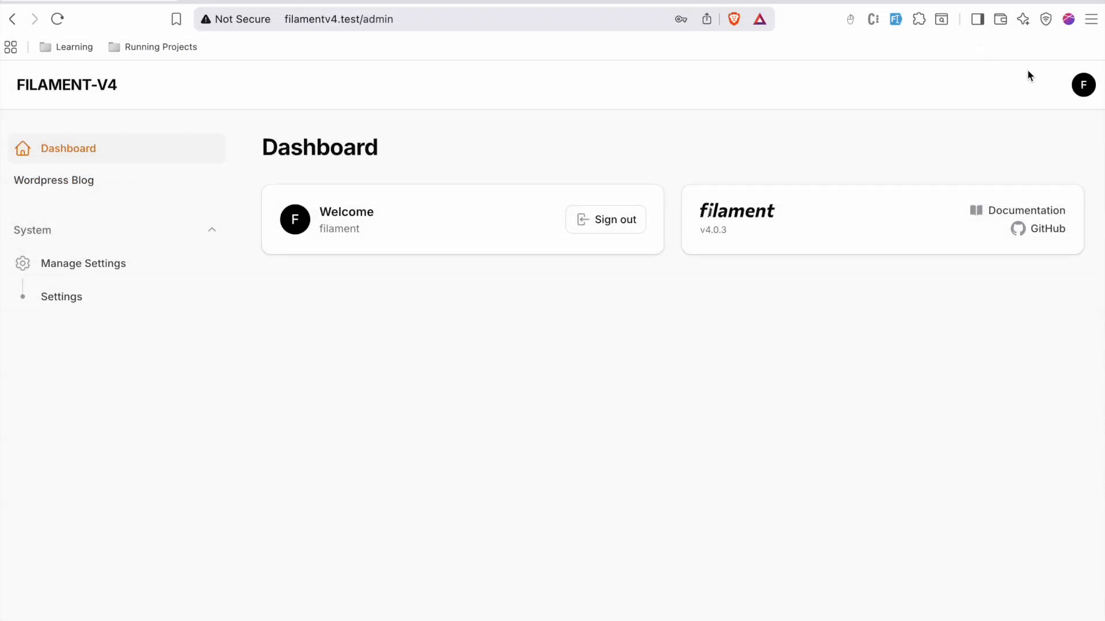
# View the account's profile page with name, email, password and two-factor options
pyautogui.click(1082, 84)
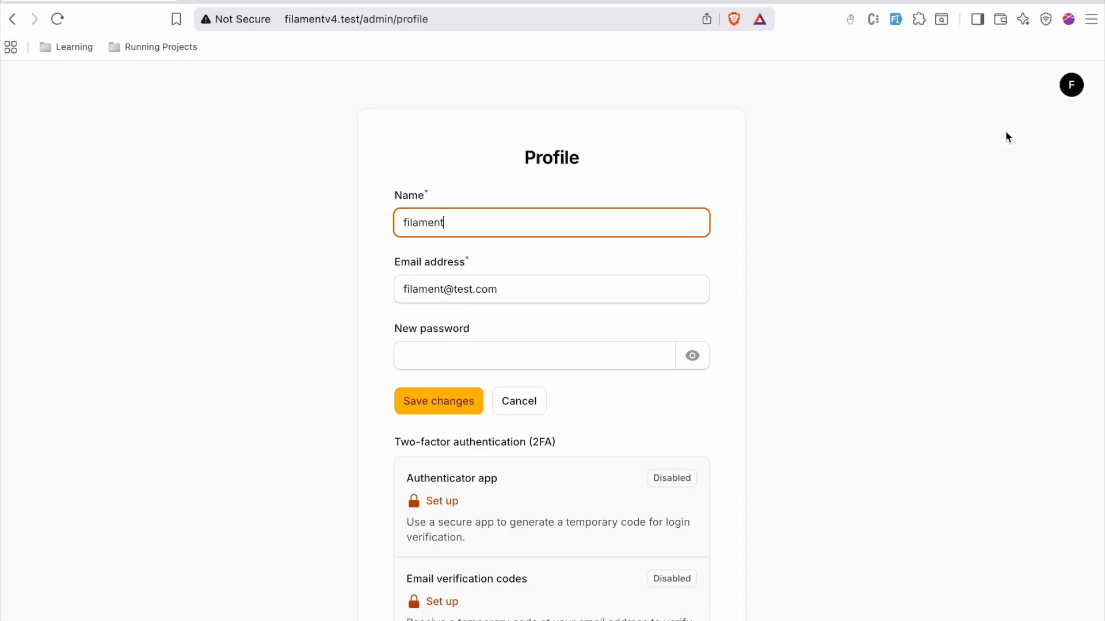
pyautogui.scroll(-3)
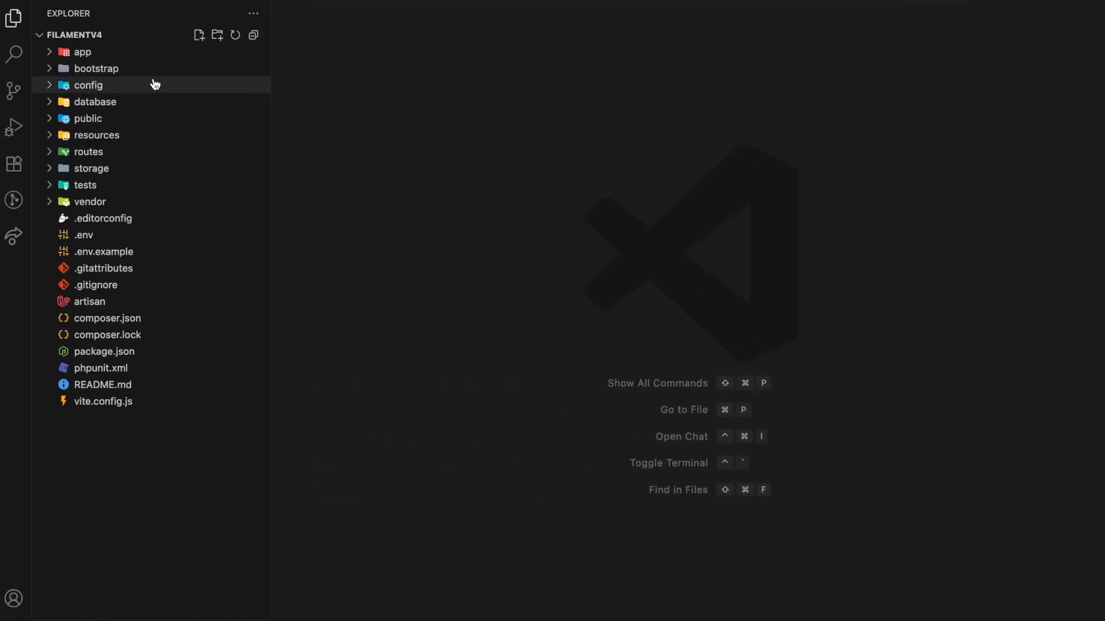
pyautogui.moveTo(375, 274)
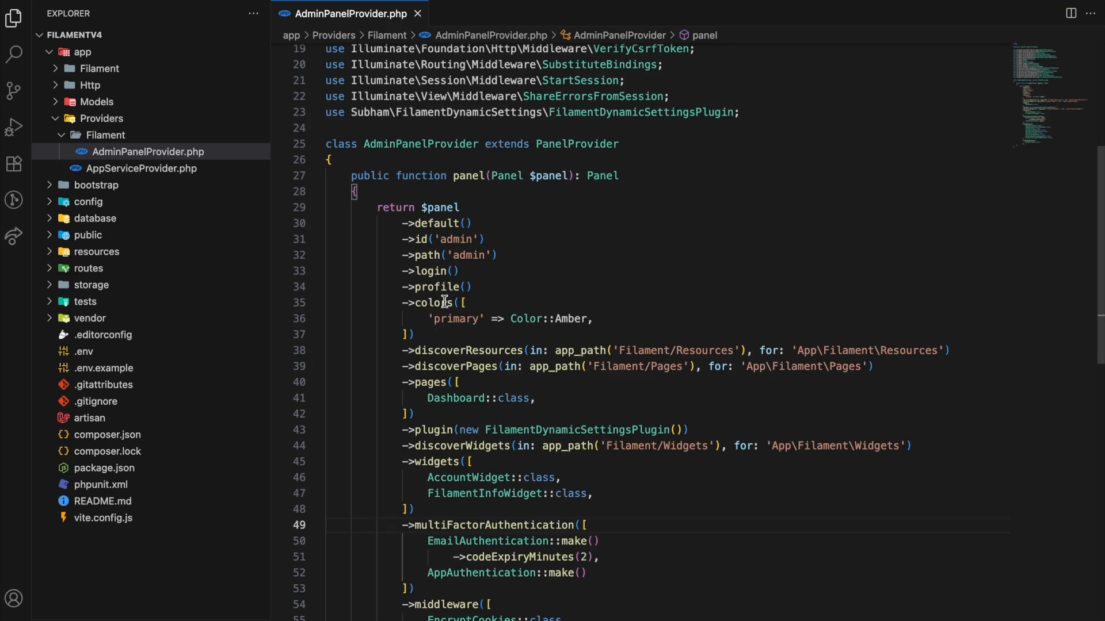
pyautogui.moveTo(442, 303)
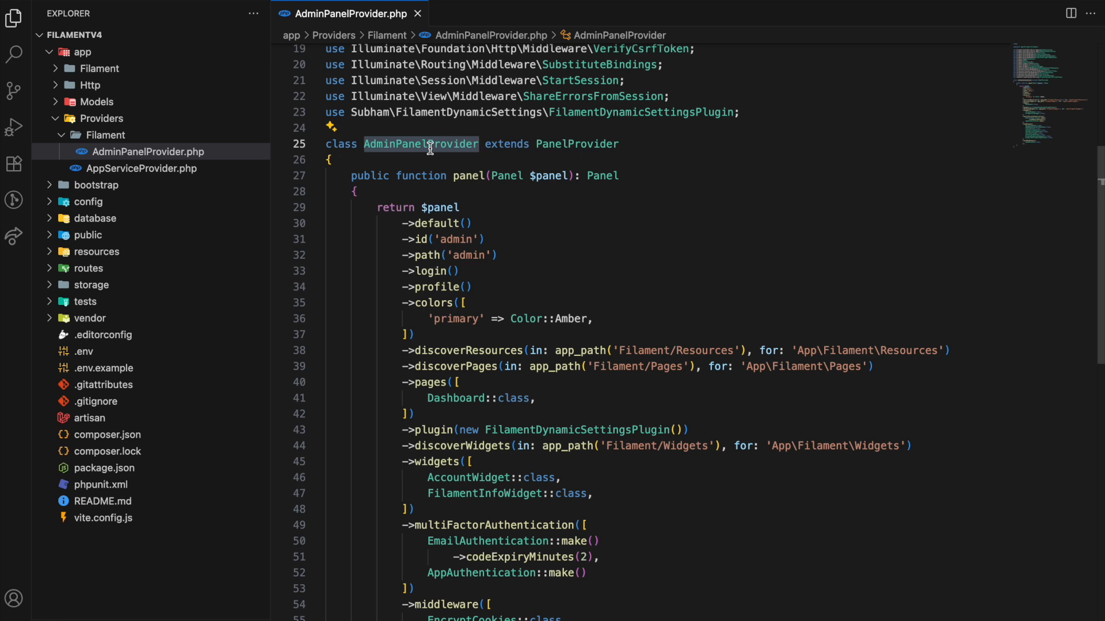
pyautogui.moveTo(473, 189)
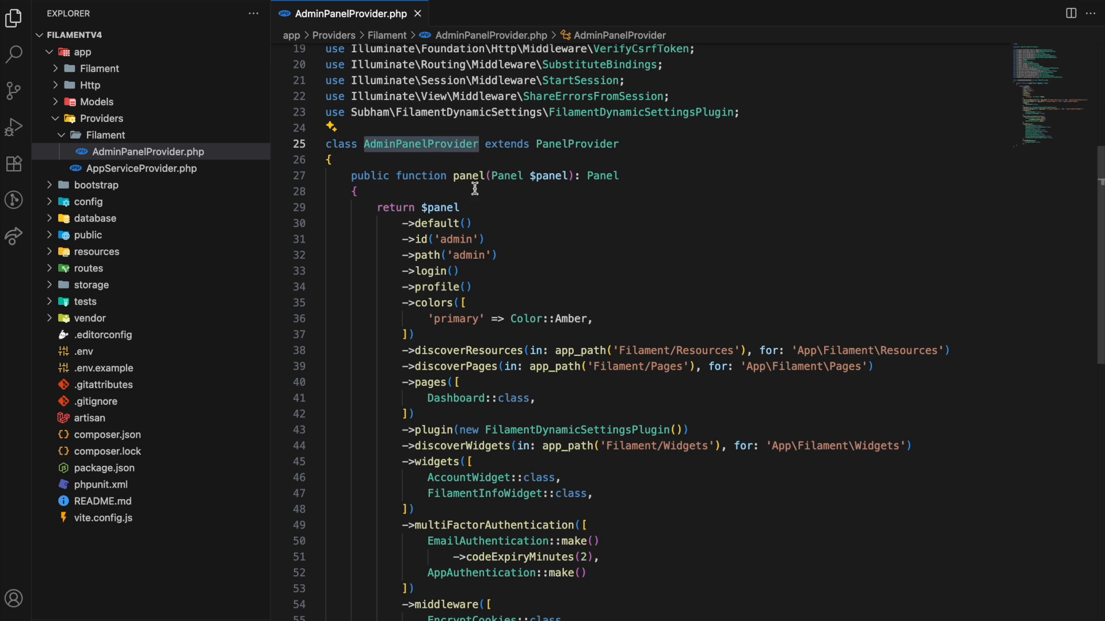
# View AdminPanelProvider.php with the panel's profile() configuration
pyautogui.click(465, 287)
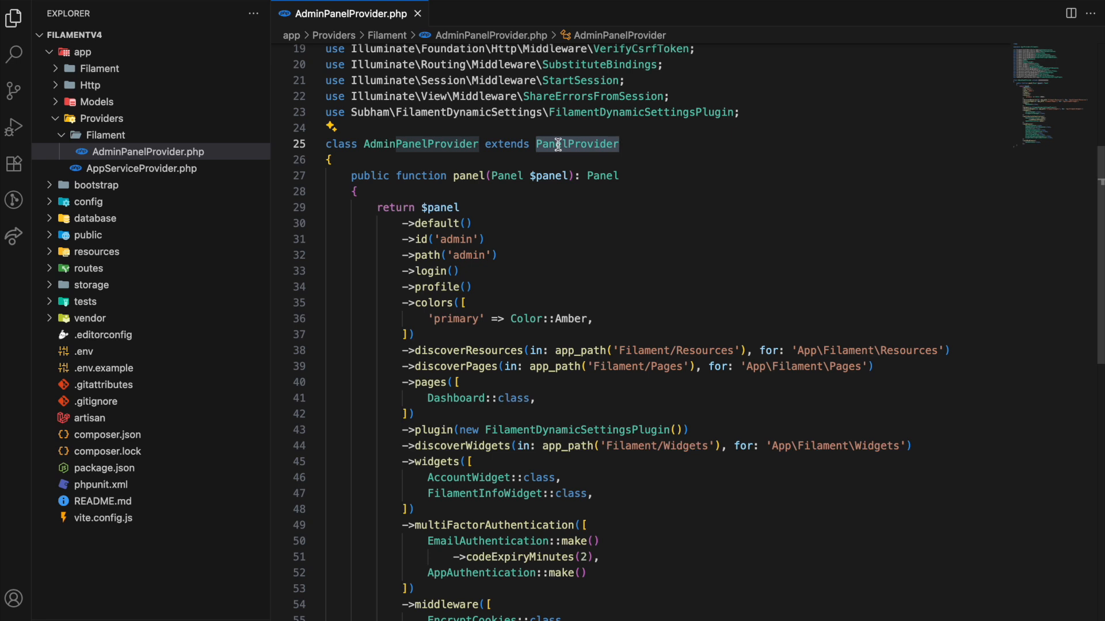
pyautogui.click(507, 296)
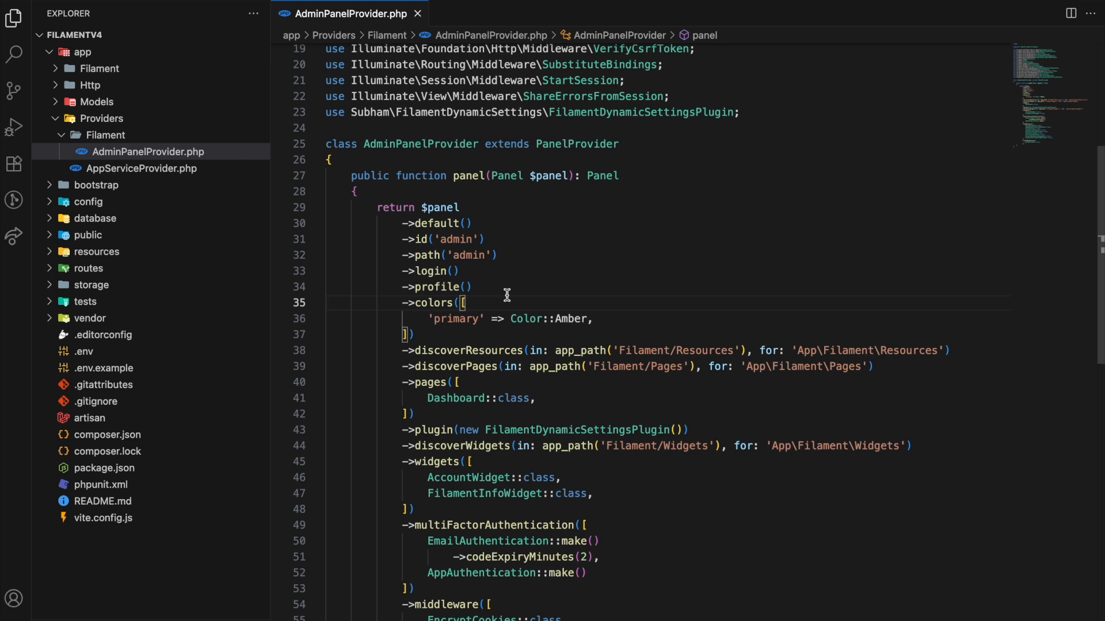
pyautogui.scroll(-3)
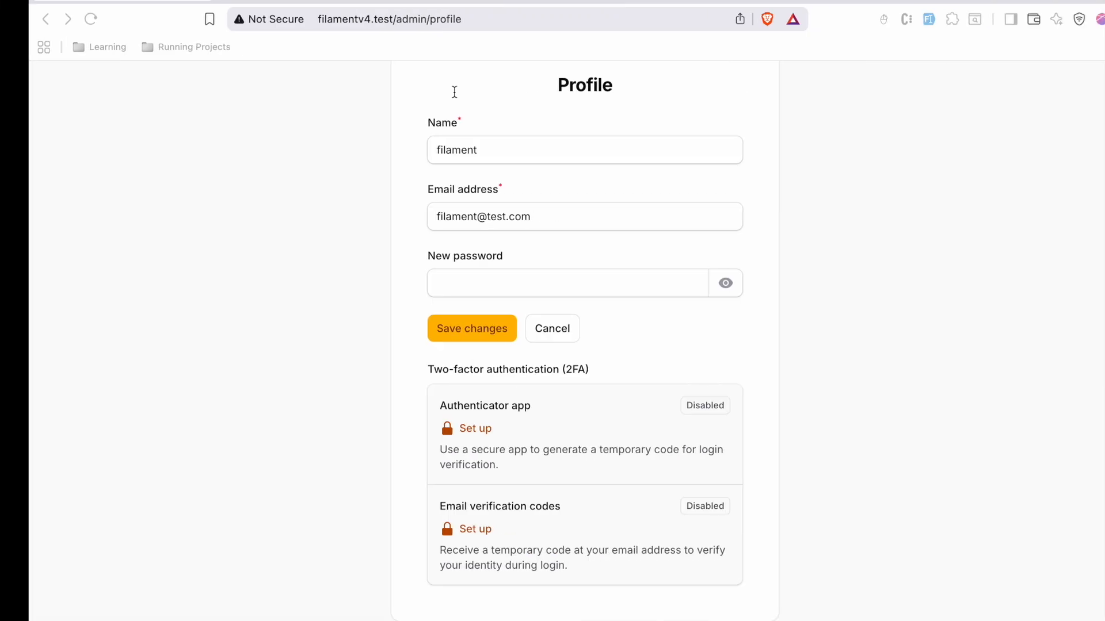
# Note the MailHog address localhost:8025 and sign out of the admin panel
pyautogui.write('localhost:8025')
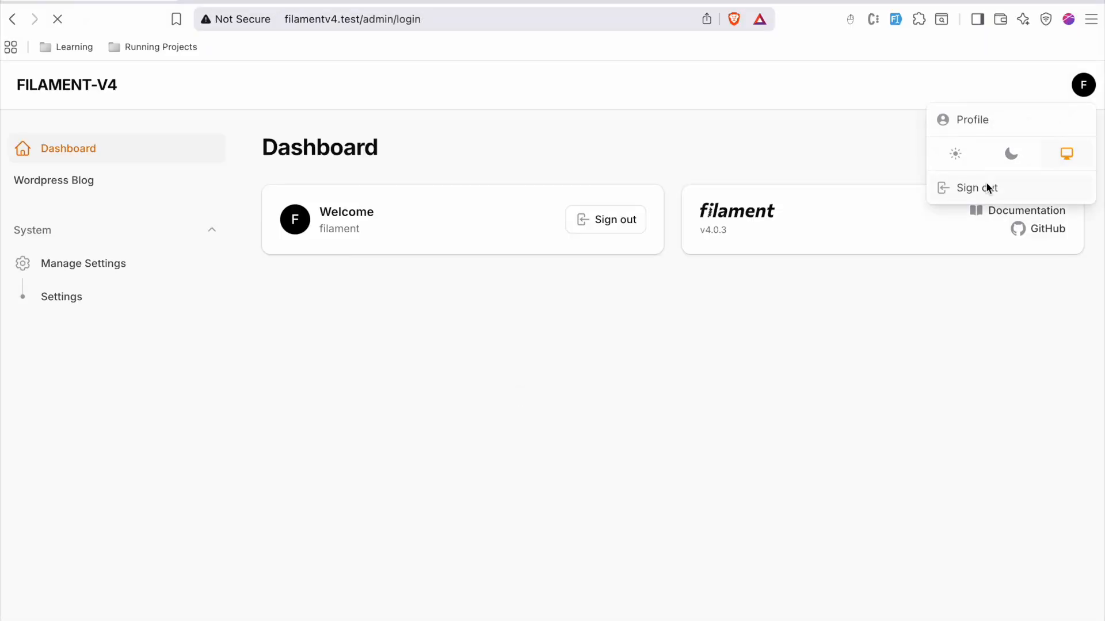
pyautogui.click(973, 188)
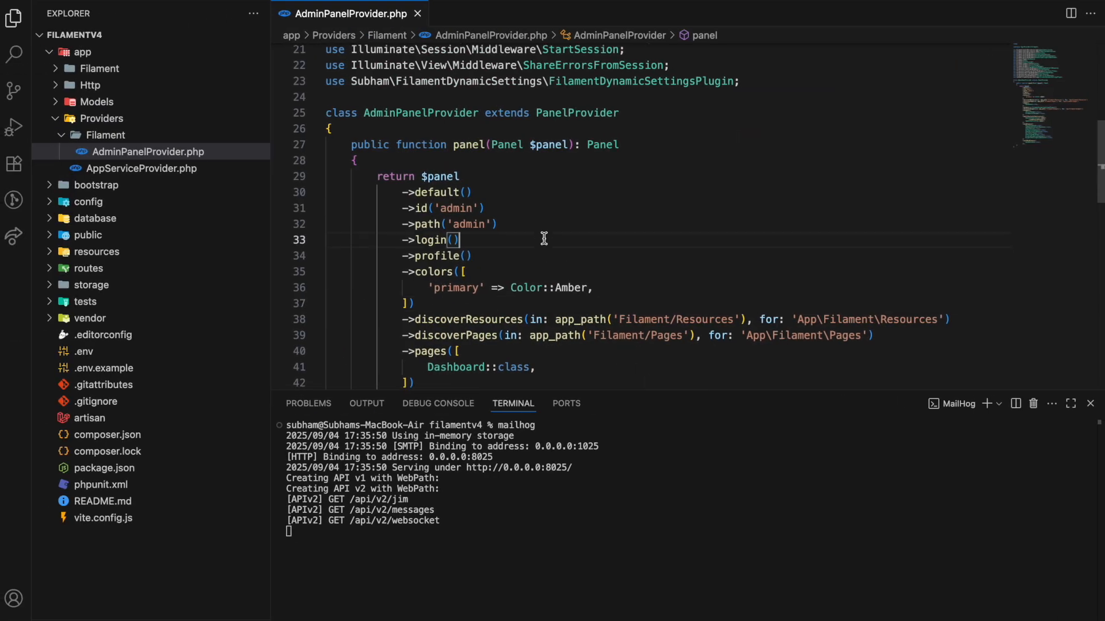
# Add a passwordReset() call after authMiddleware in the panel configuration
pyautogui.scroll(-3)
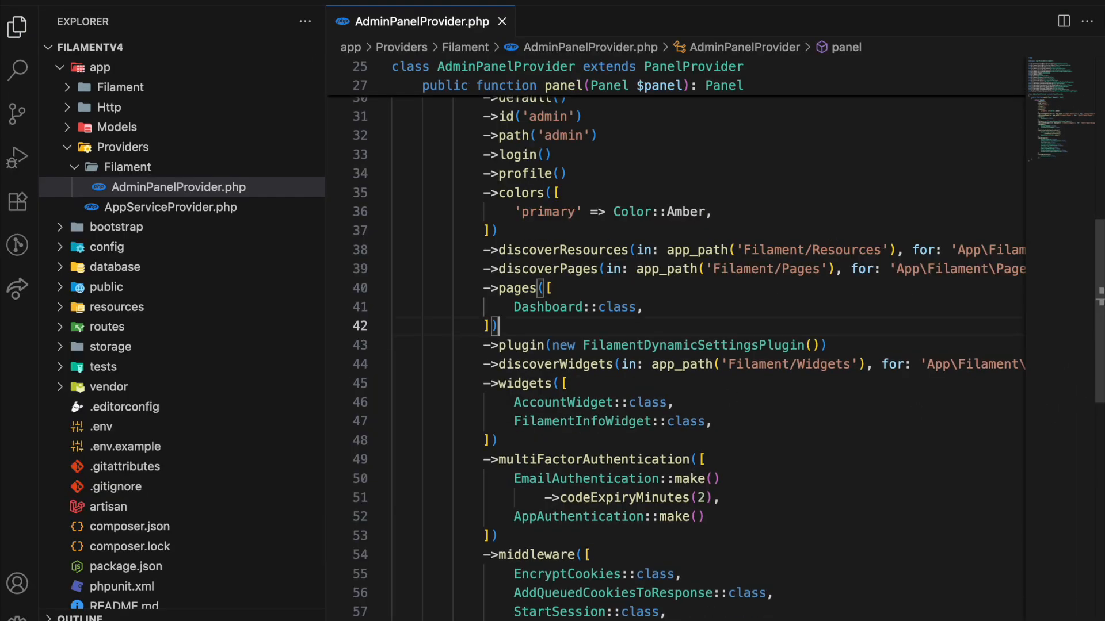
pyautogui.scroll(-3)
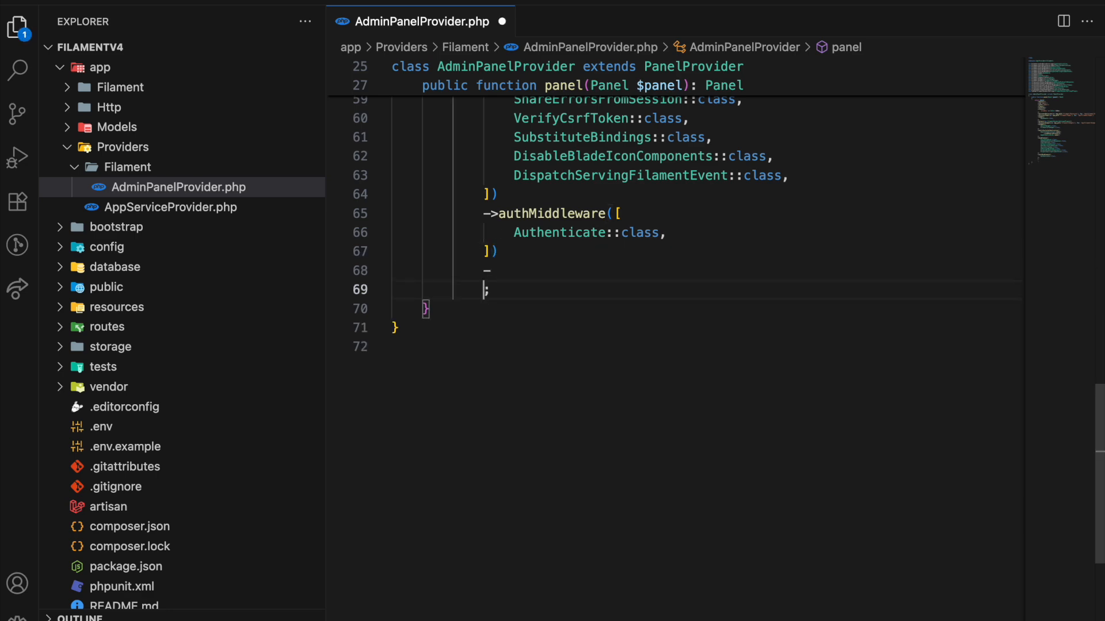
pyautogui.write('passwordReset(')
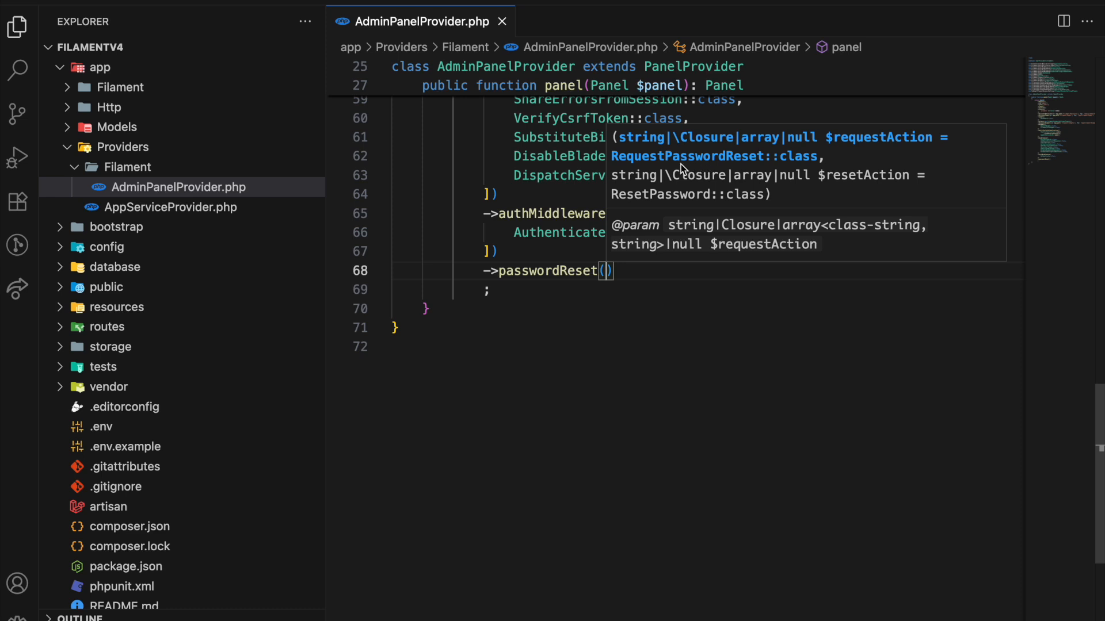
pyautogui.doubleClick(711, 157)
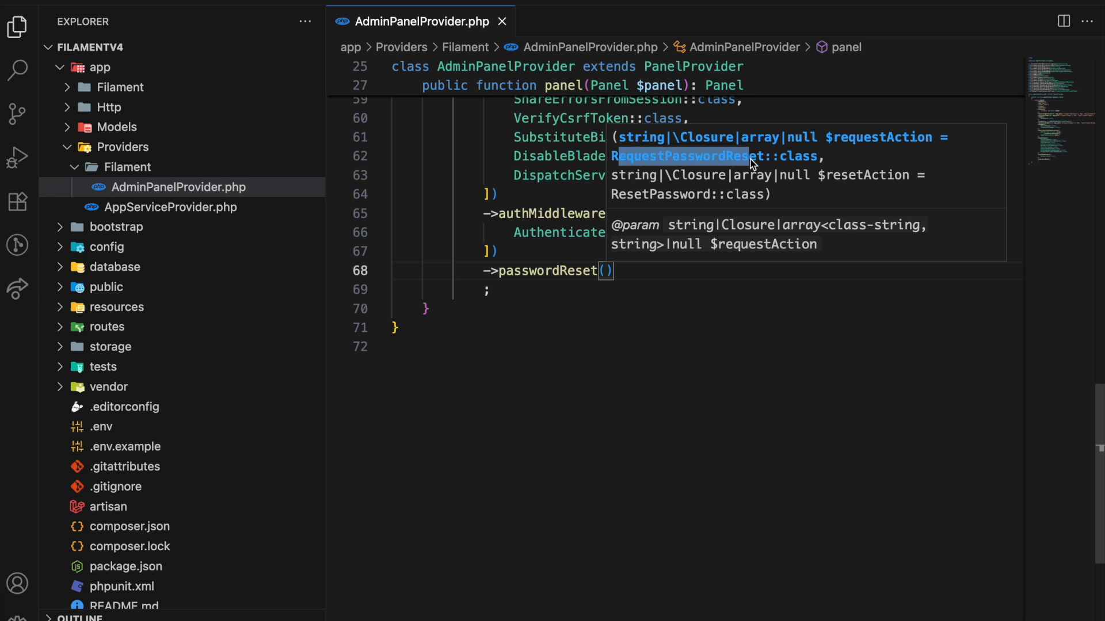
pyautogui.moveTo(757, 163)
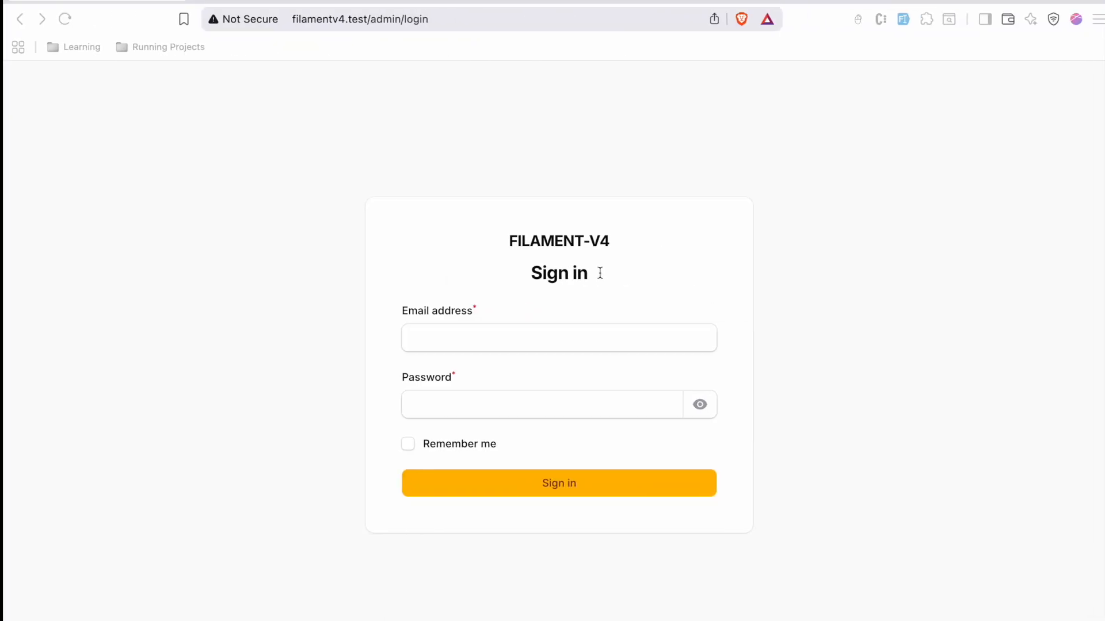
pyautogui.click(551, 337)
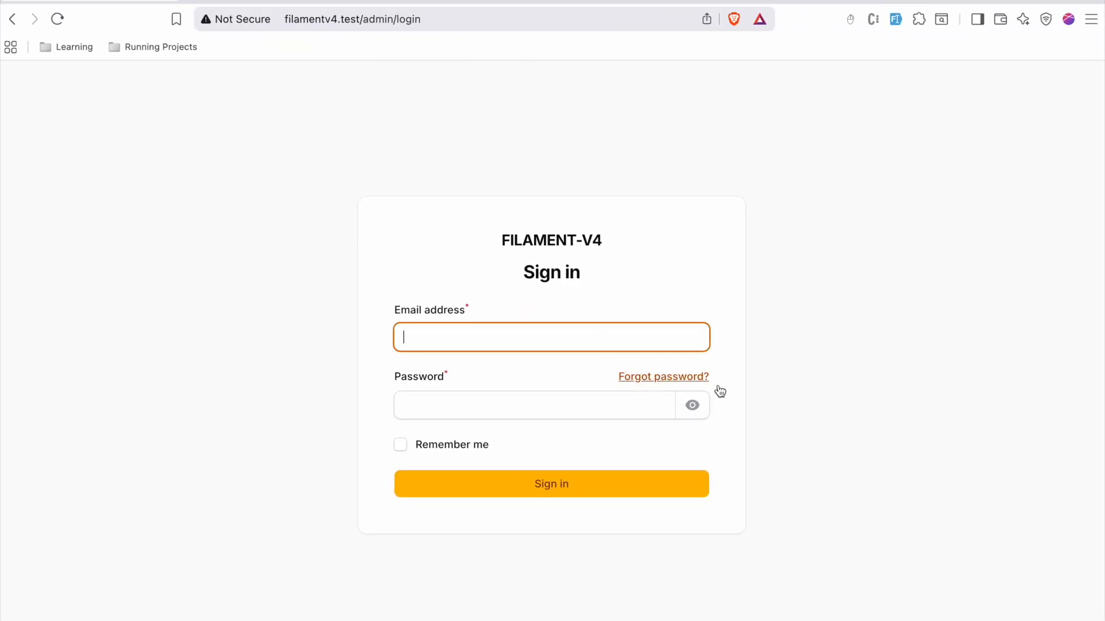
pyautogui.moveTo(720, 391)
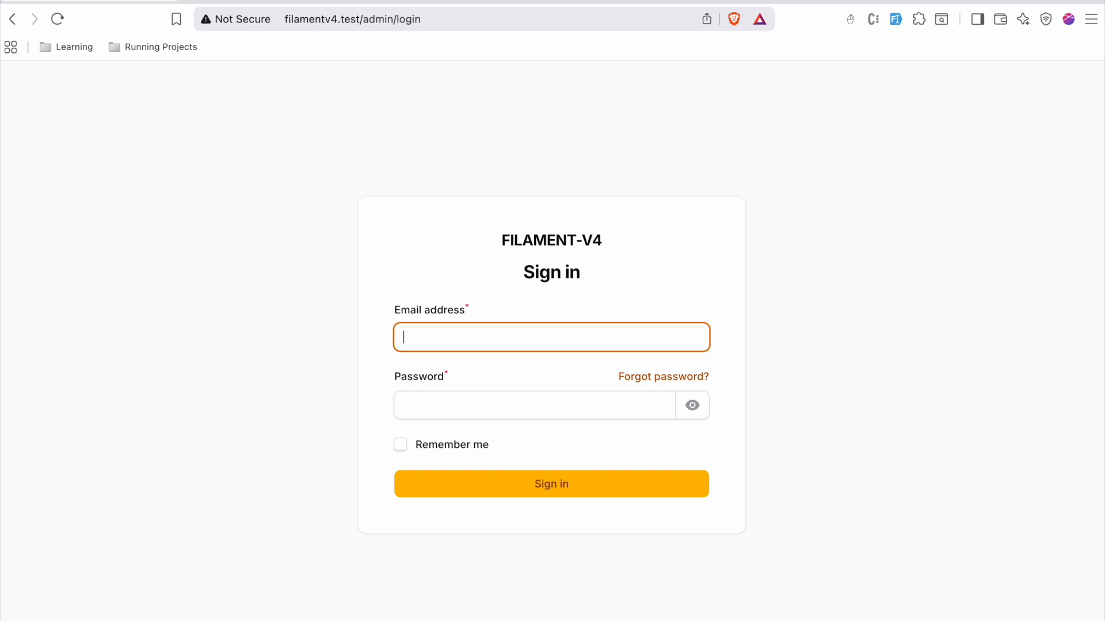
pyautogui.moveTo(661, 377)
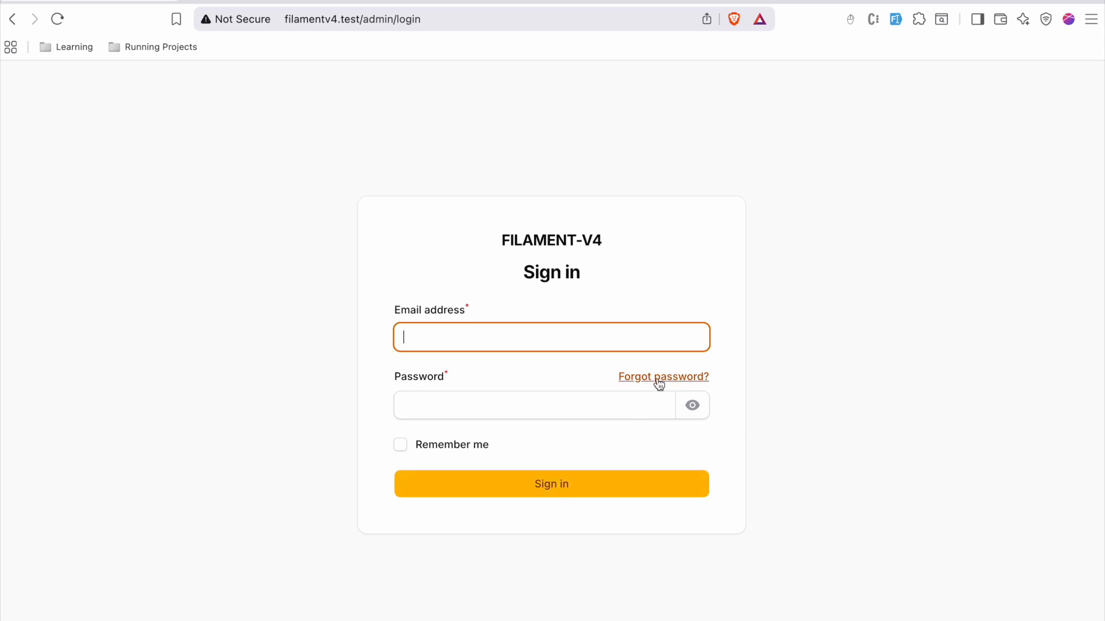
pyautogui.click(663, 376)
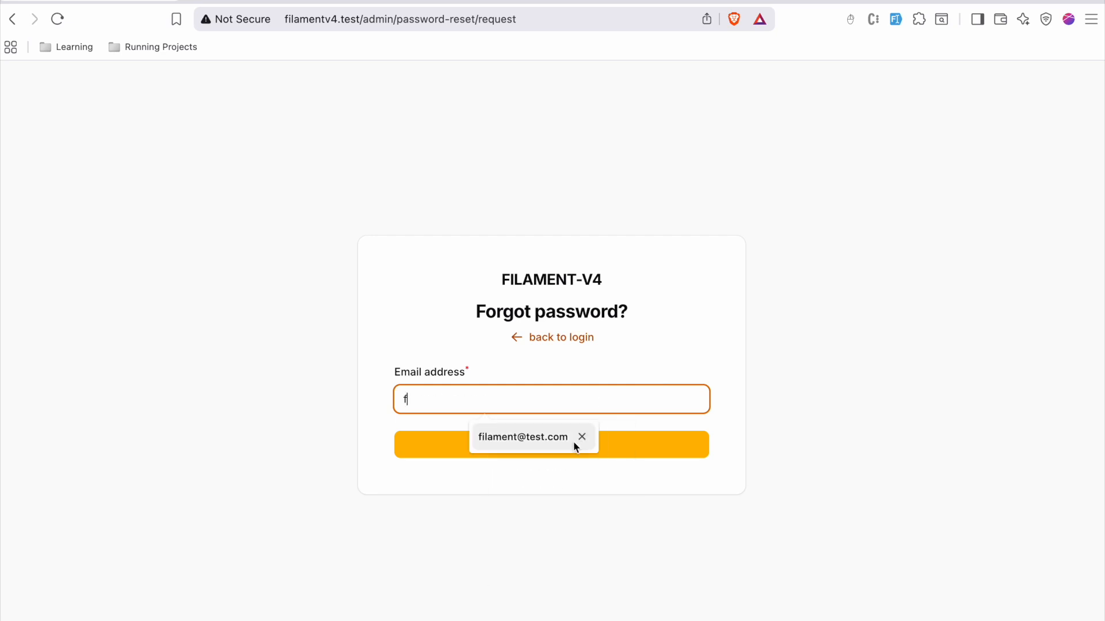
pyautogui.click(522, 437)
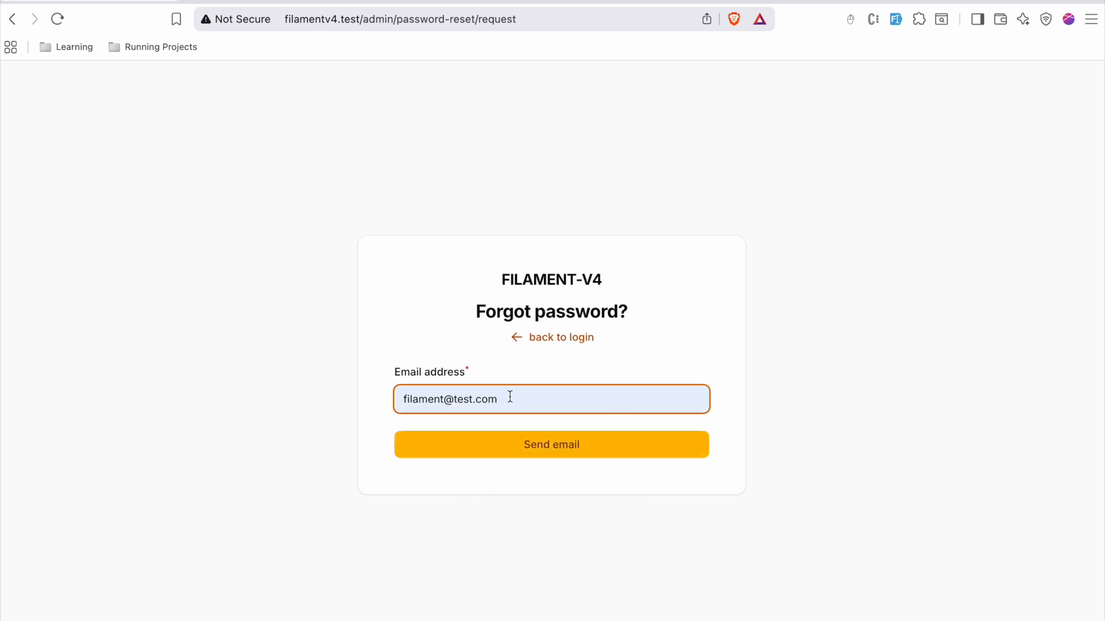
pyautogui.tripleClick(450, 400)
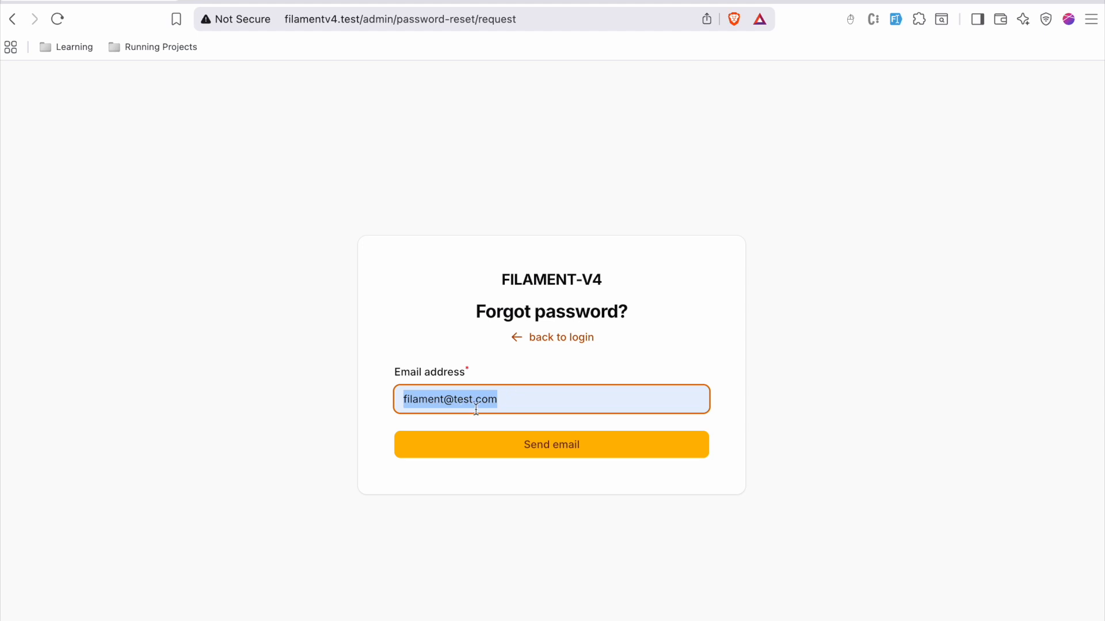
pyautogui.click(551, 444)
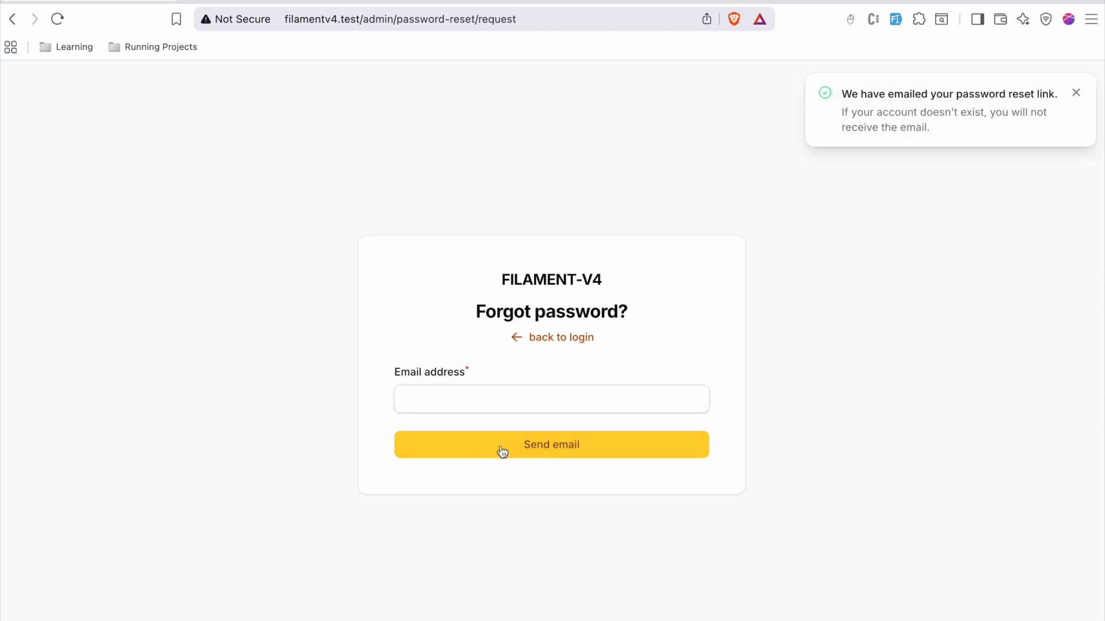
pyautogui.moveTo(954, 106)
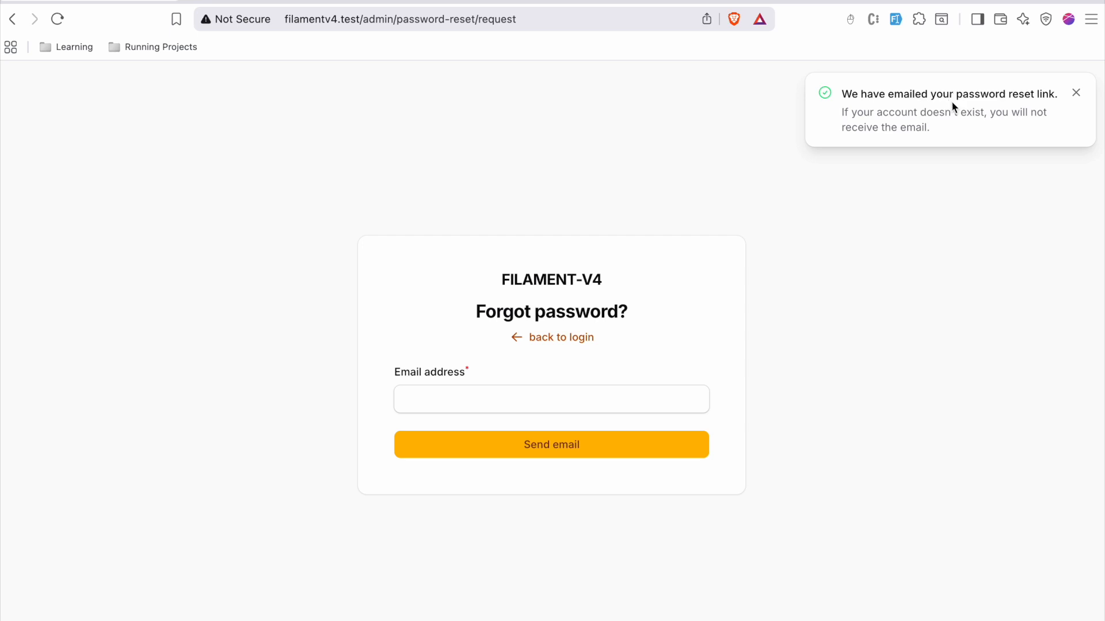
pyautogui.moveTo(287, 10)
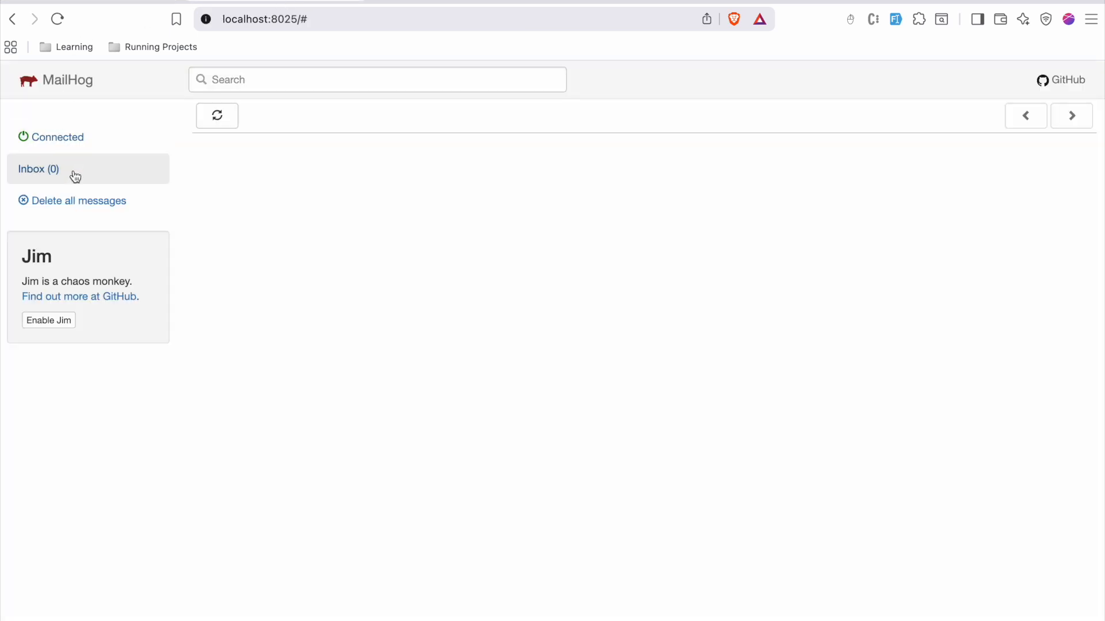
# Check the MailHog inbox, which holds no messages yet
pyautogui.click(218, 115)
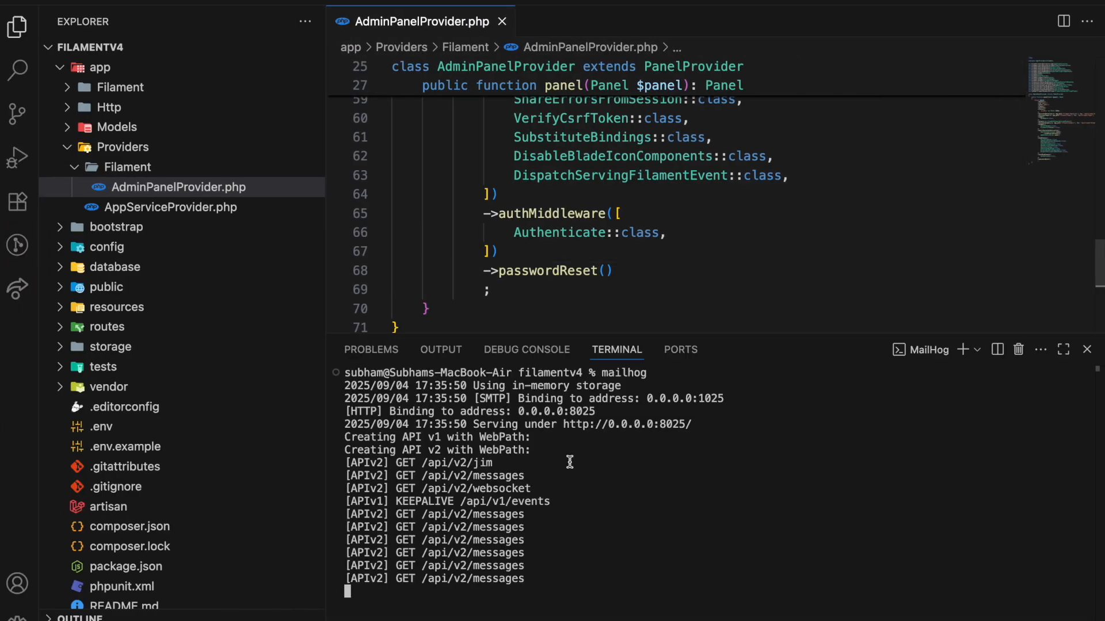
# Run php artisan queue:work in the zsh terminal so queued emails are sent
pyautogui.click(962, 349)
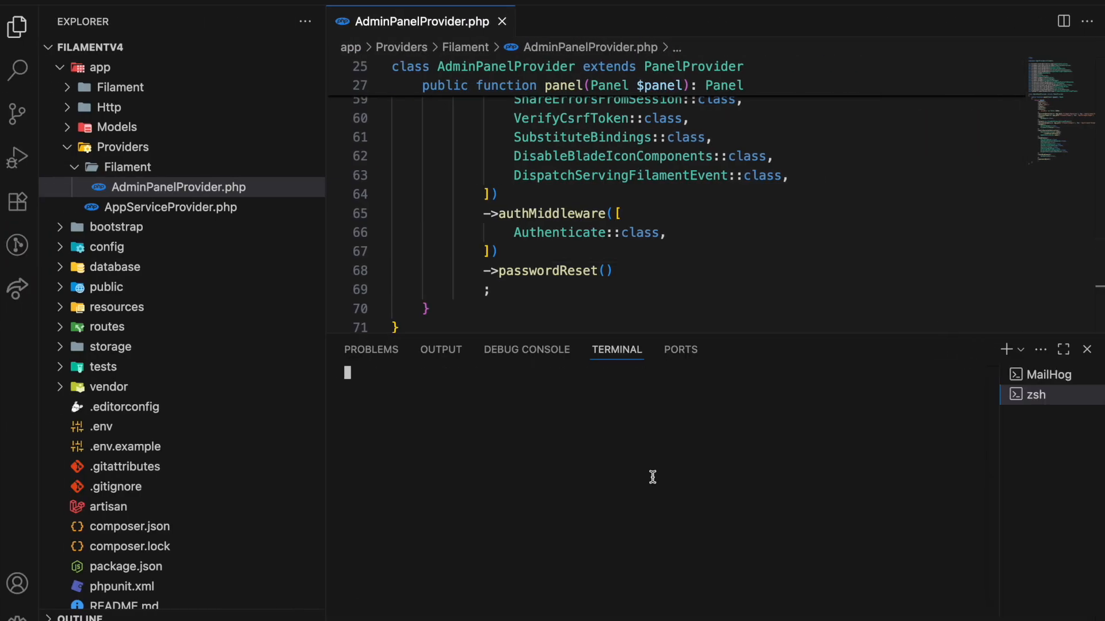
pyautogui.write('php artisan queue')
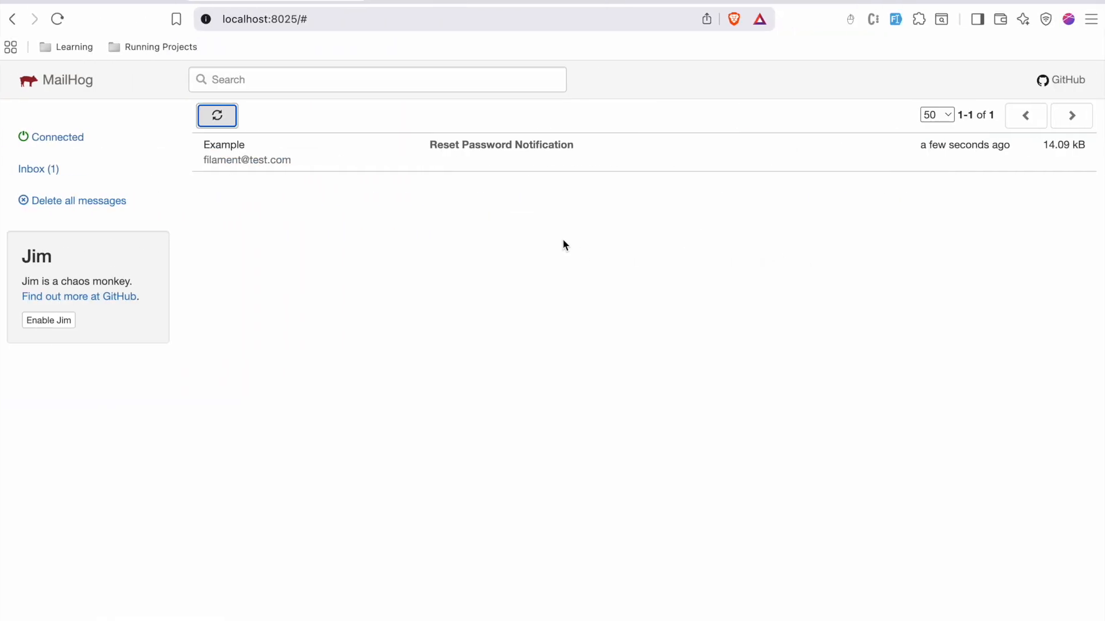
pyautogui.moveTo(523, 161)
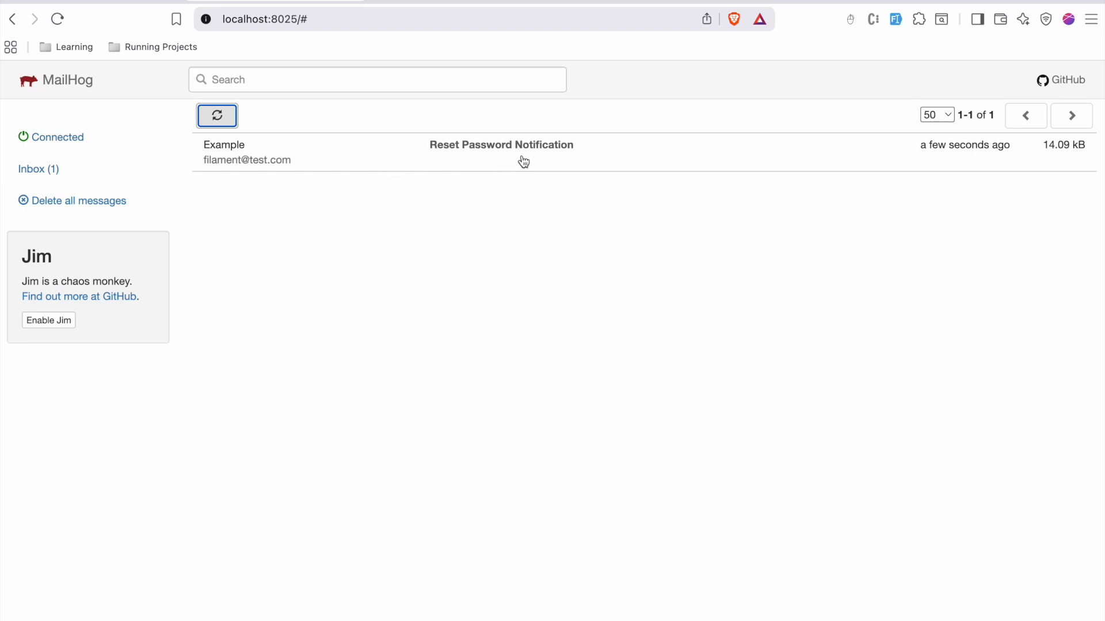
pyautogui.moveTo(248, 162)
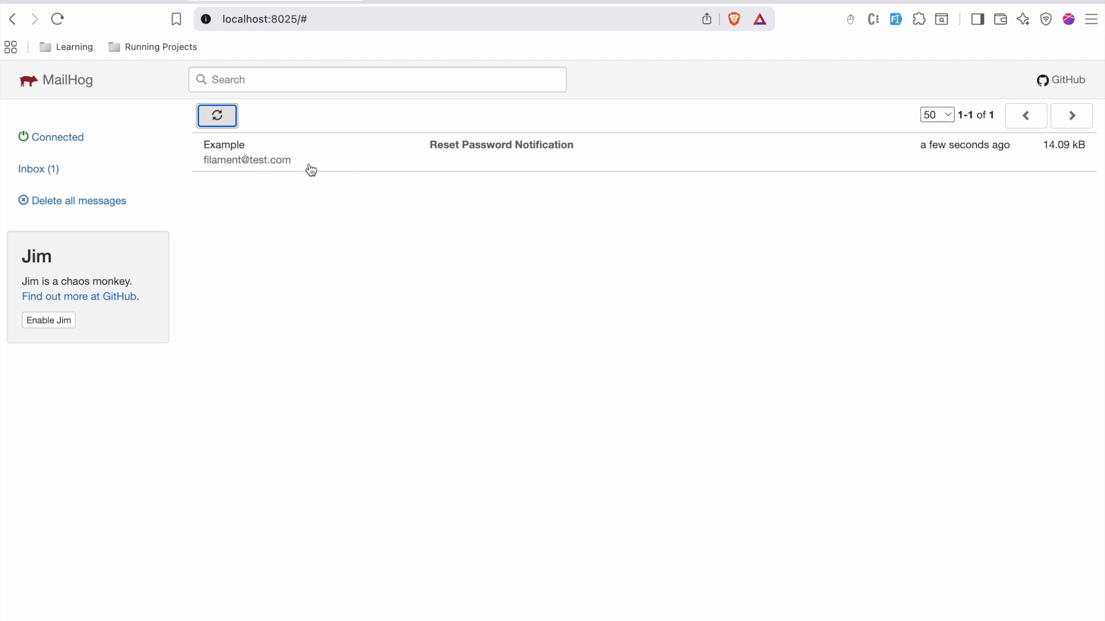
# Read the Reset Password Notification email and follow its reset link
pyautogui.click(501, 152)
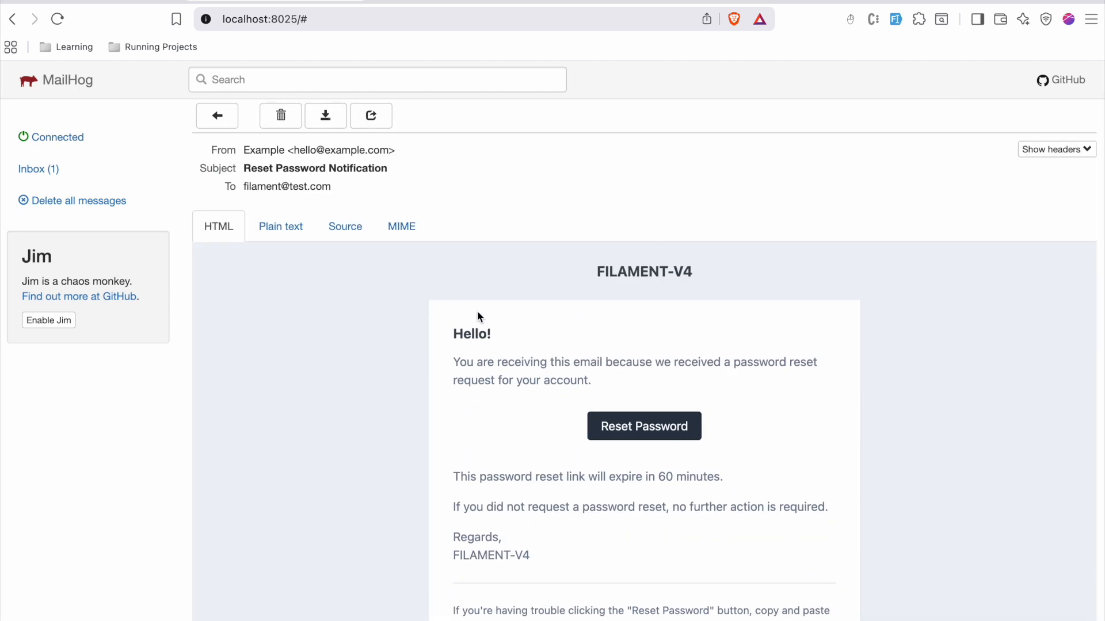
pyautogui.scroll(-3)
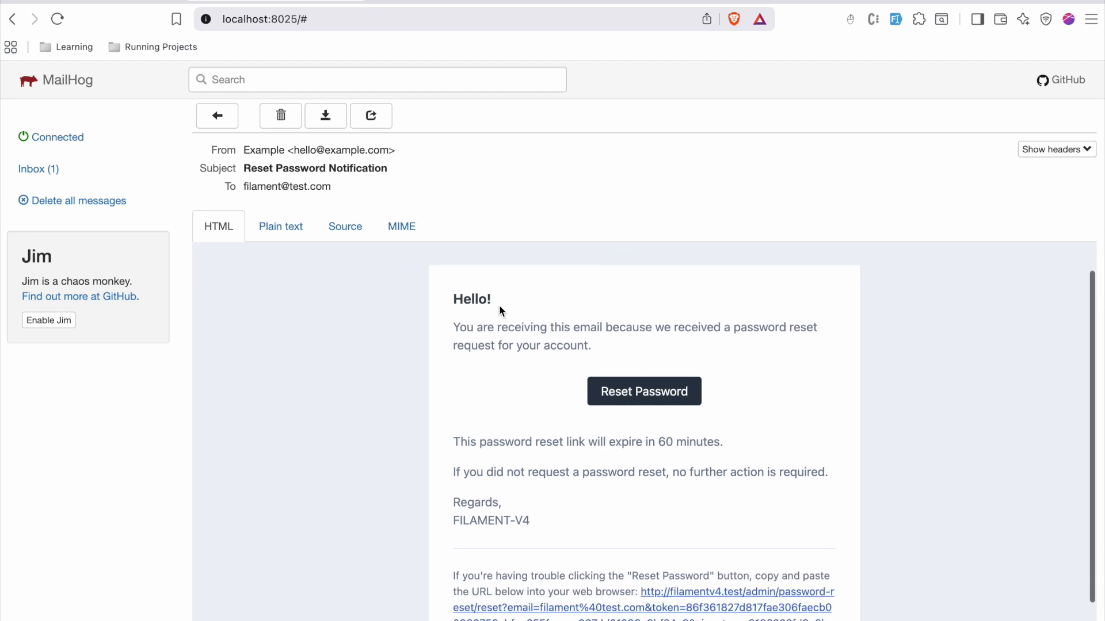
pyautogui.moveTo(623, 332)
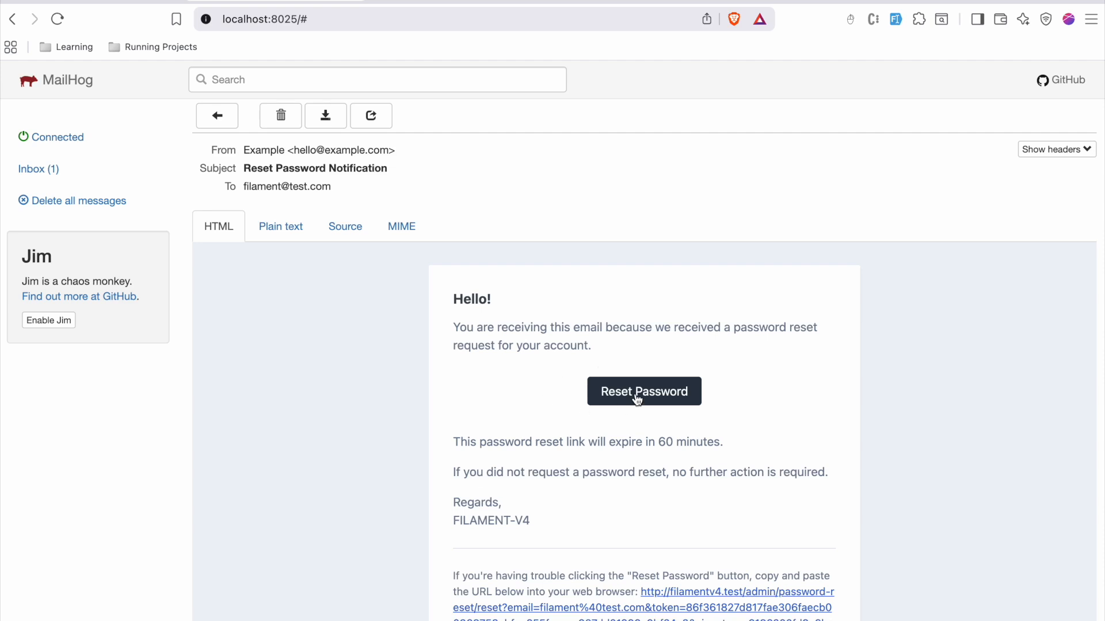
pyautogui.click(642, 391)
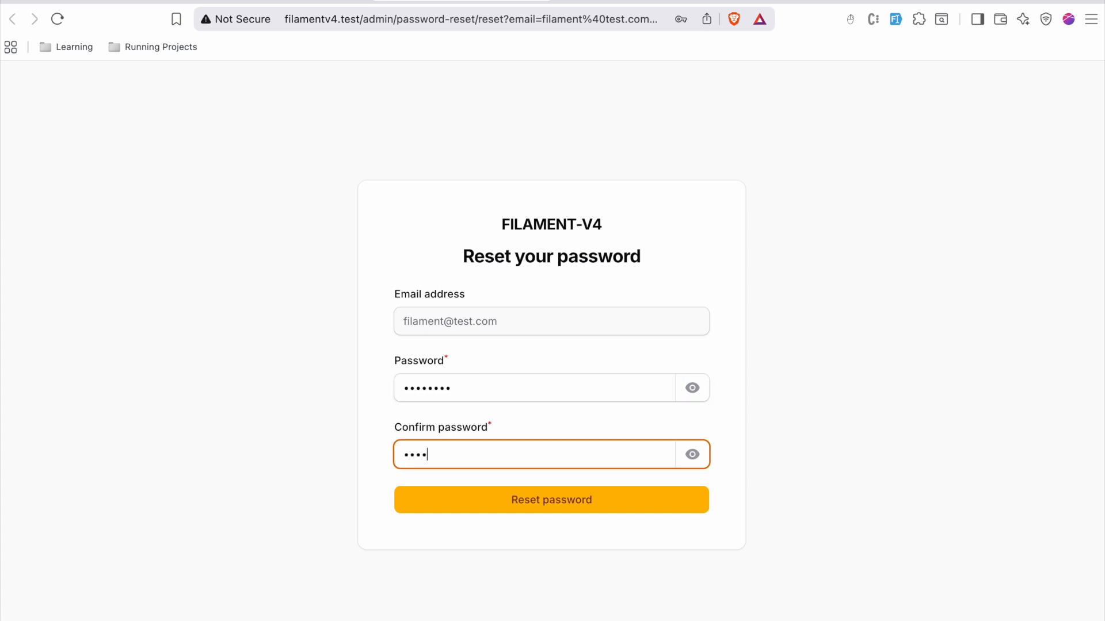
pyautogui.click(551, 499)
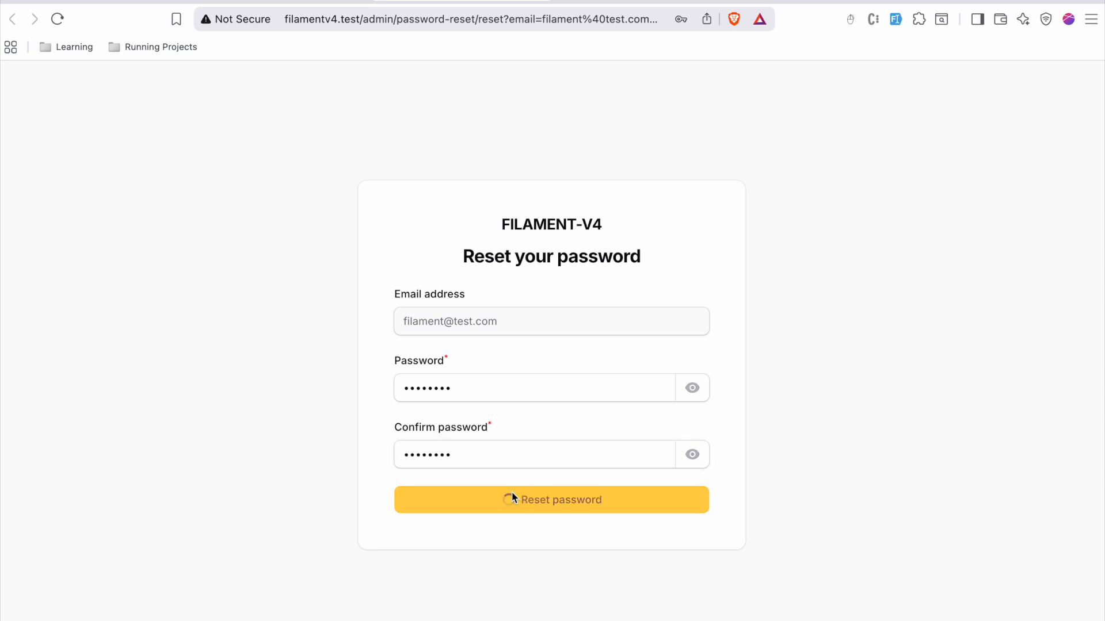
pyautogui.click(551, 499)
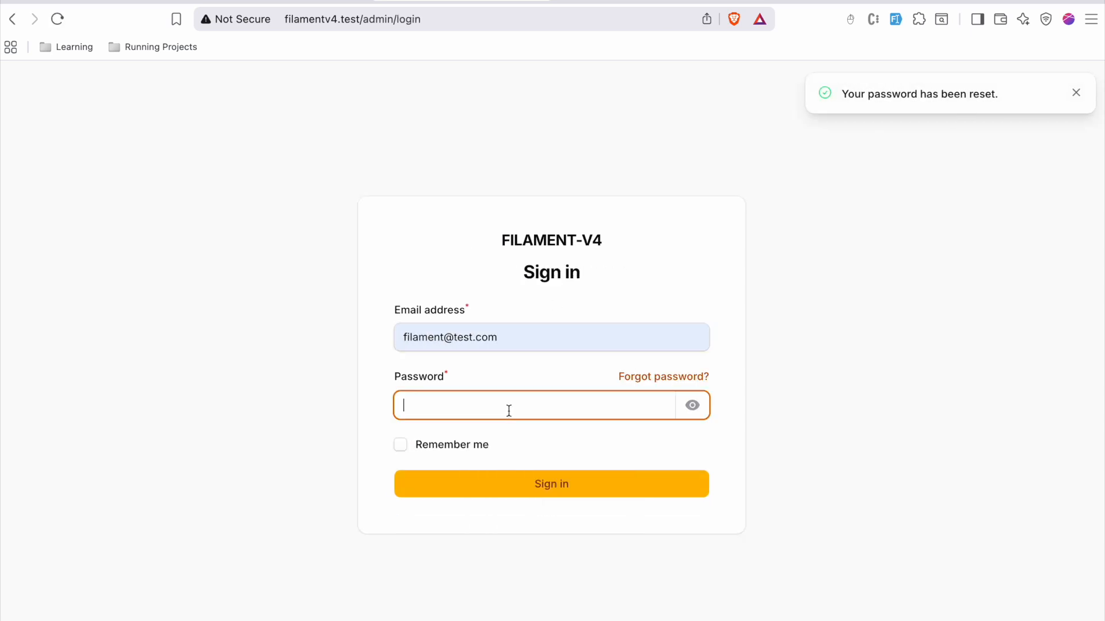
pyautogui.click(551, 485)
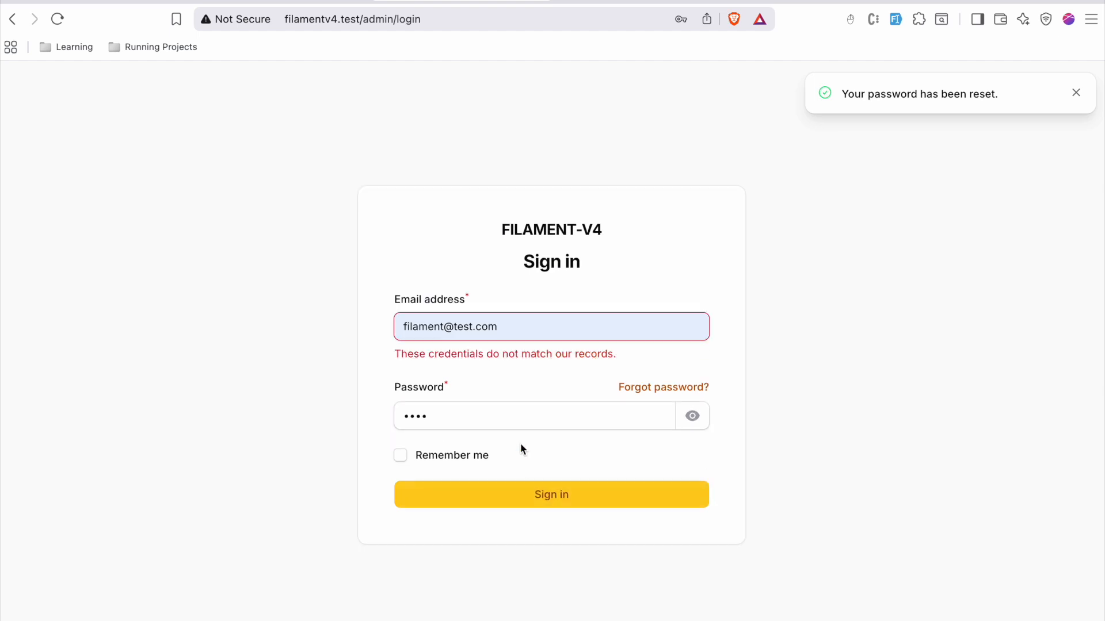
pyautogui.write('password')
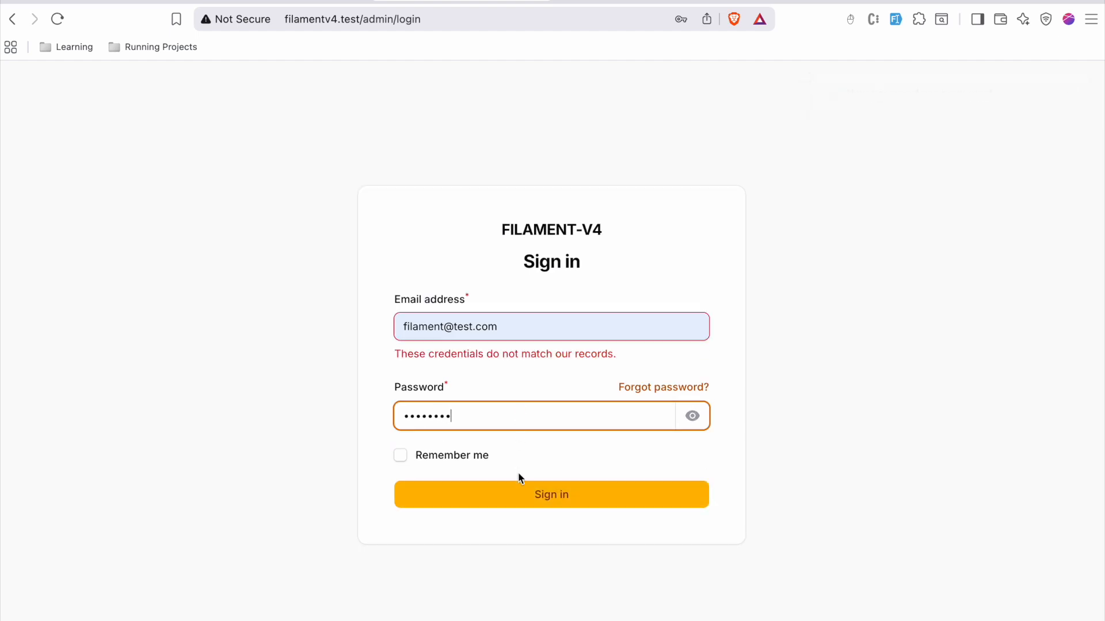
pyautogui.click(551, 493)
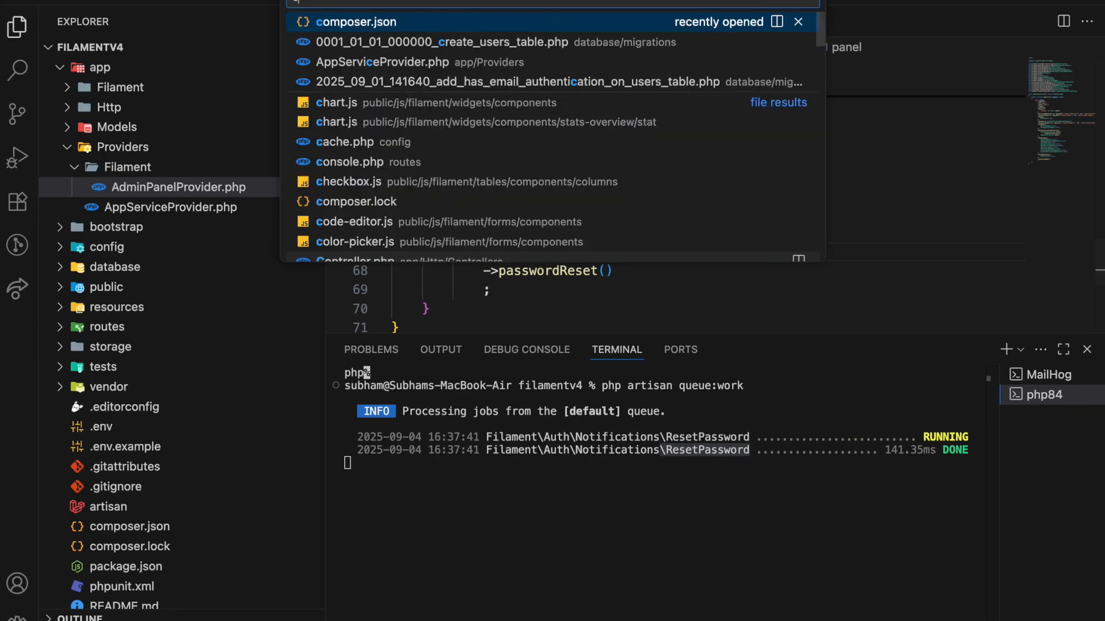
pyautogui.click(461, 41)
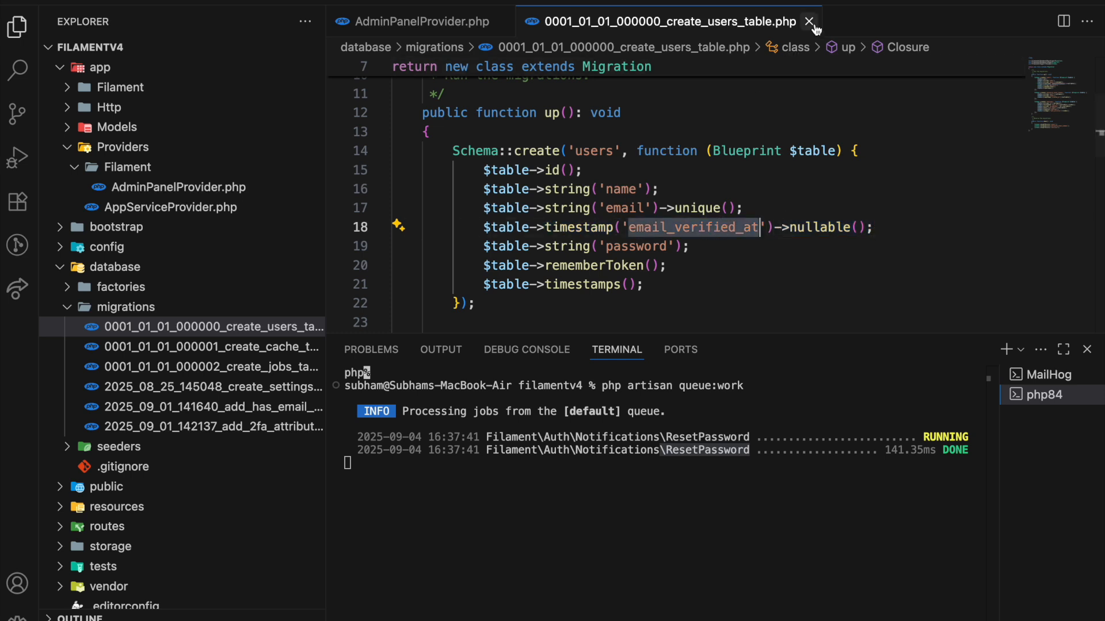
pyautogui.click(809, 21)
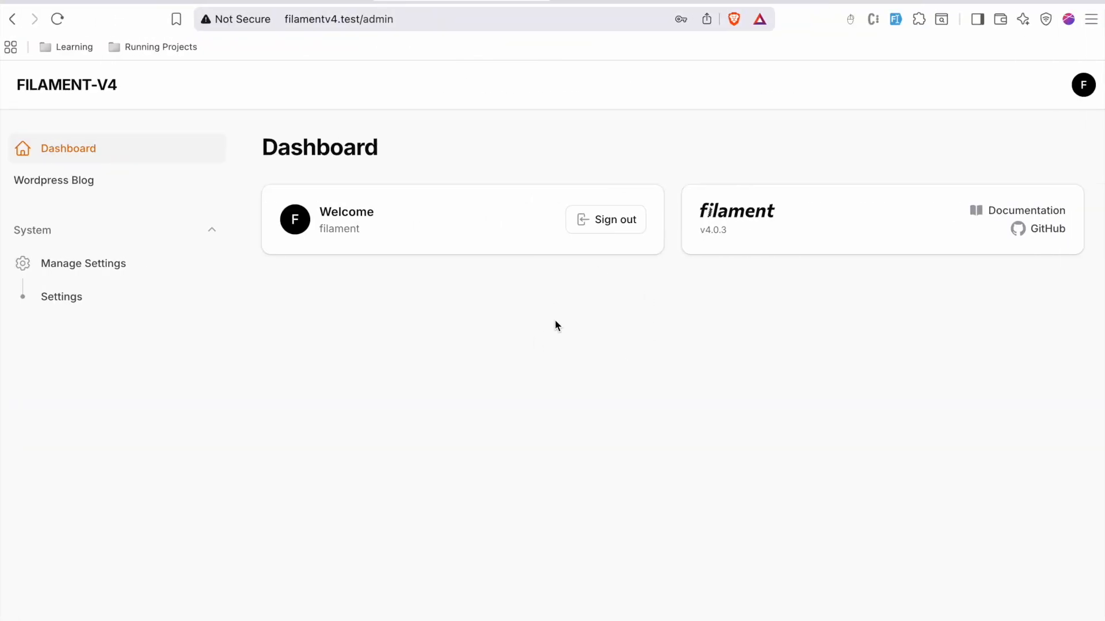
pyautogui.moveTo(463, 321)
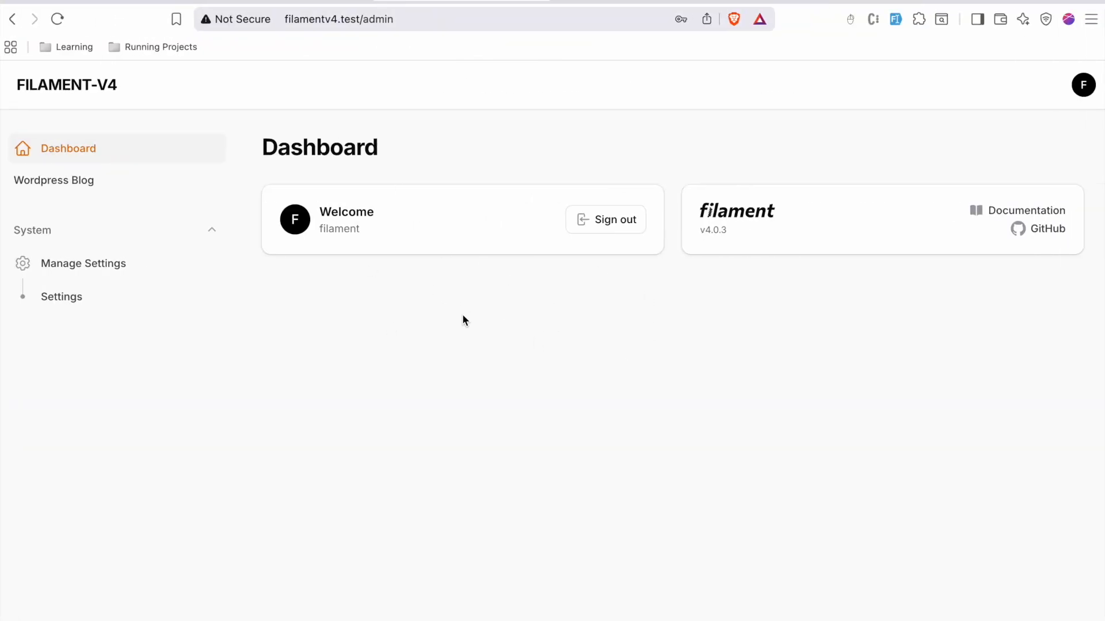
# Sign out from the Dashboard's Welcome widget
pyautogui.click(605, 219)
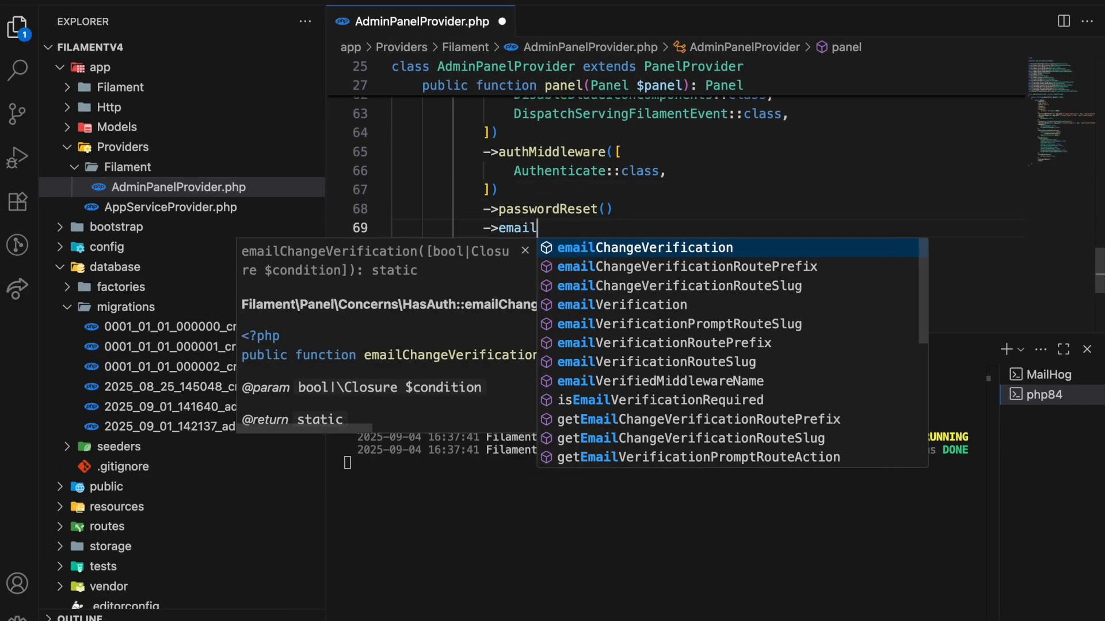
# Chain ->emailVerification() after ->passwordReset() in AdminPanelProvider.php via IntelliSense
pyautogui.click(623, 304)
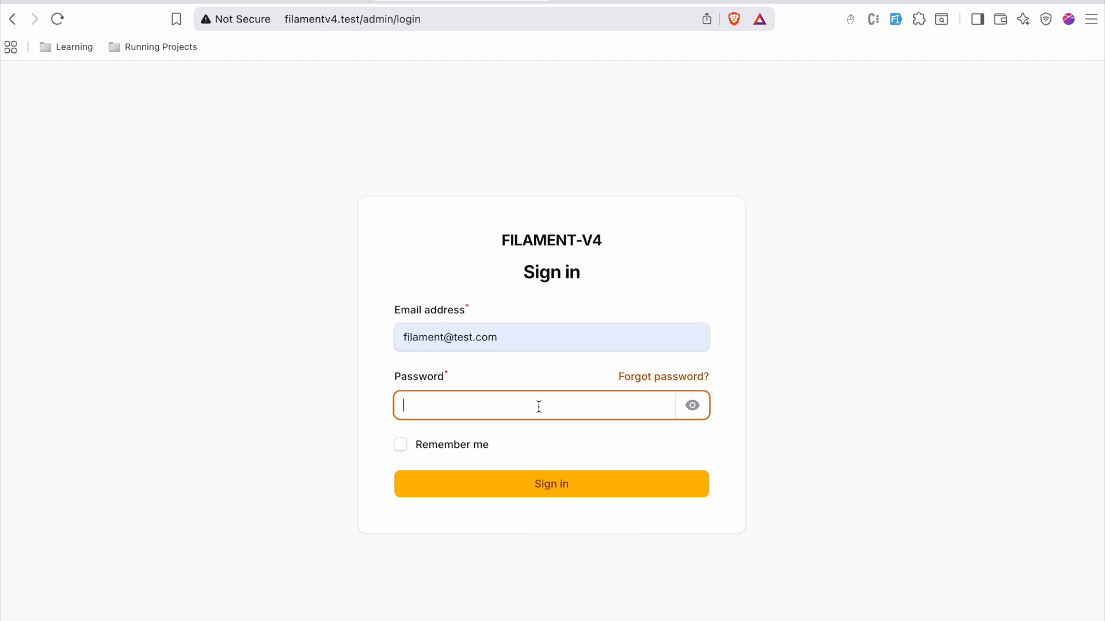
# Sign in with the password, reach the verify-email prompt, and refresh the MailHog inbox
pyautogui.write('password')
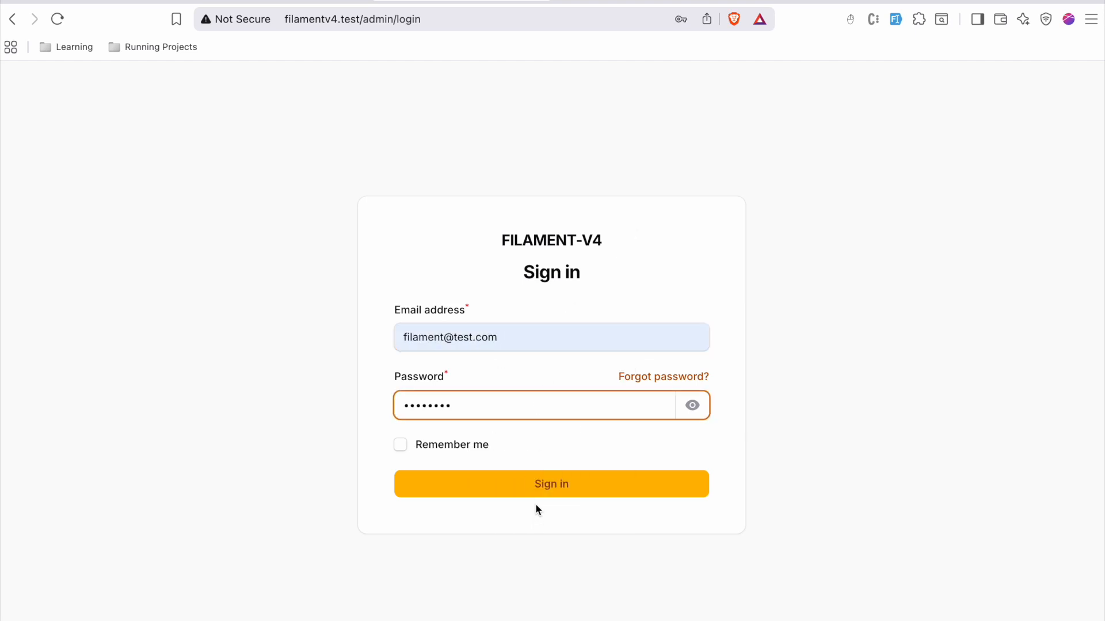
pyautogui.click(551, 485)
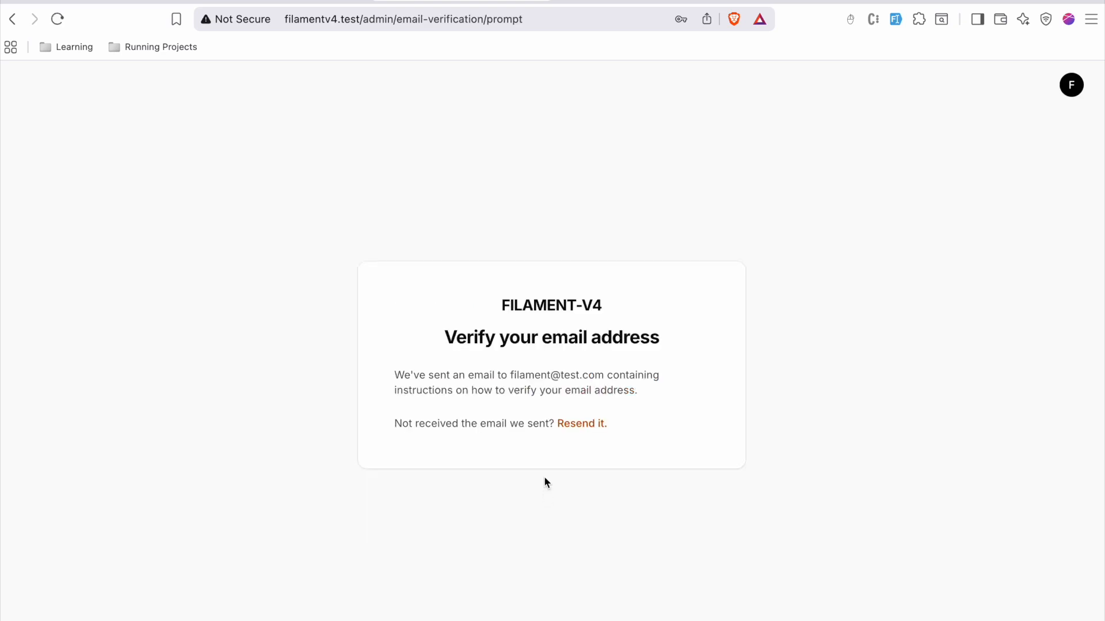
pyautogui.moveTo(410, 374)
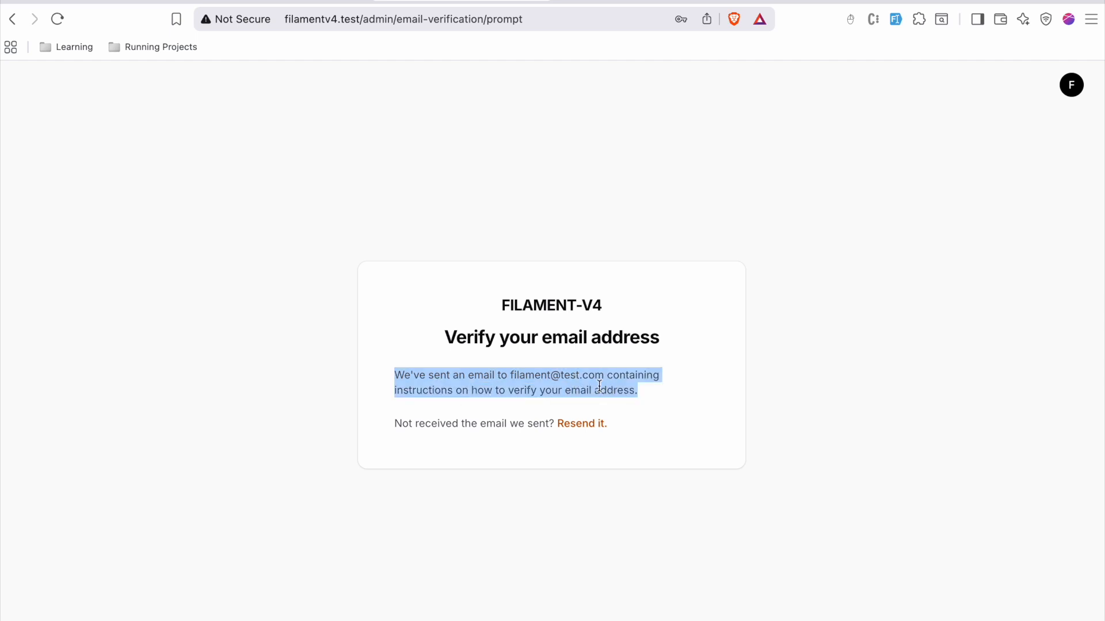
pyautogui.moveTo(497, 427)
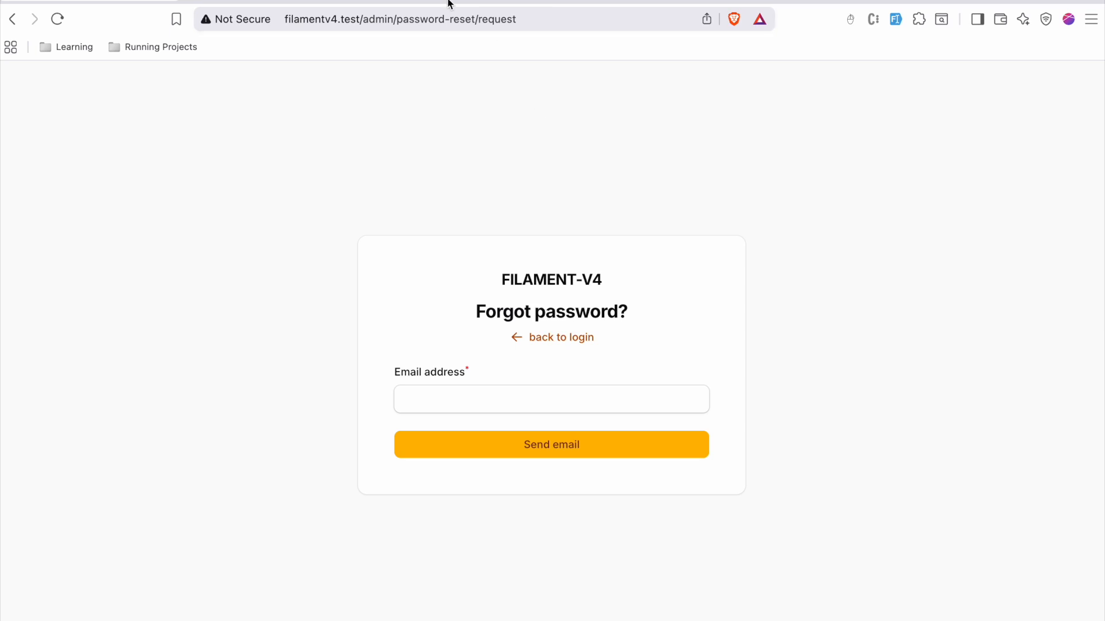
pyautogui.click(551, 444)
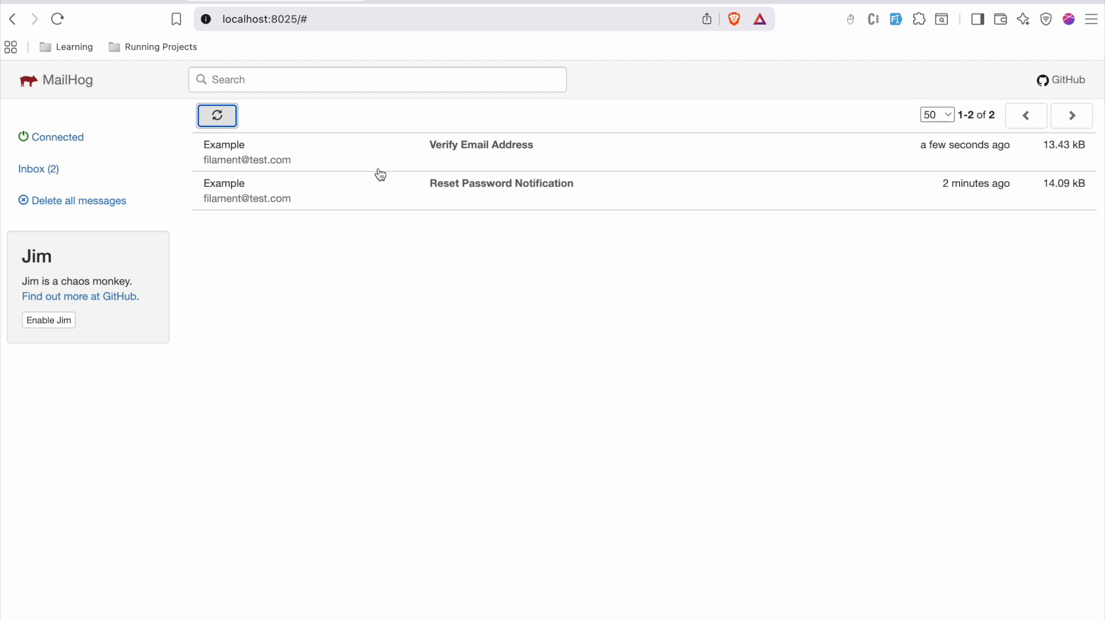
pyautogui.click(481, 145)
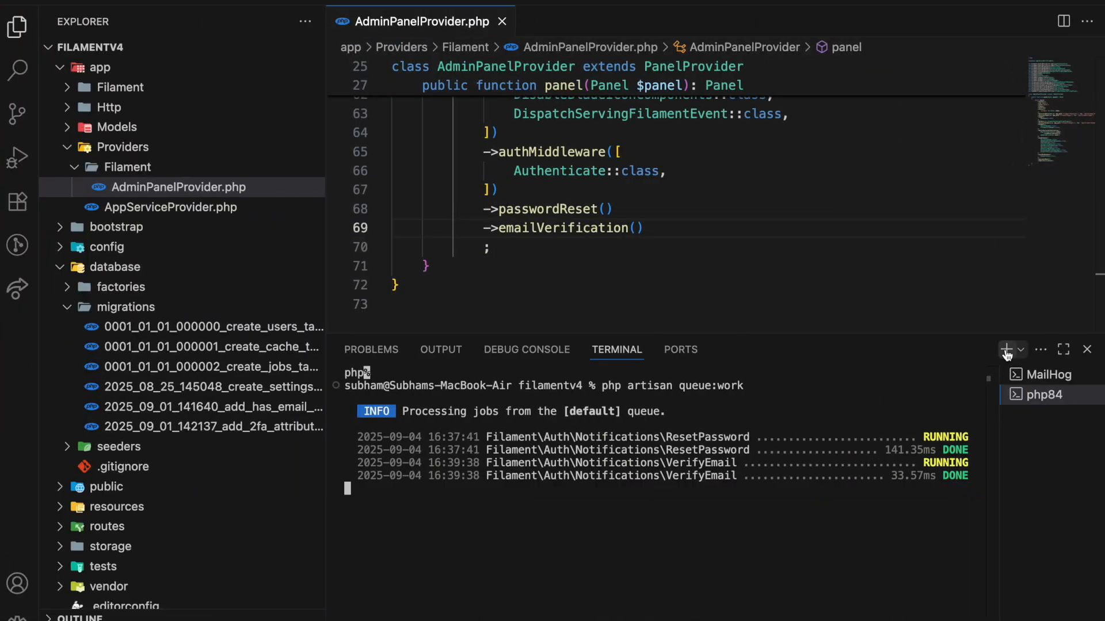
pyautogui.click(1007, 349)
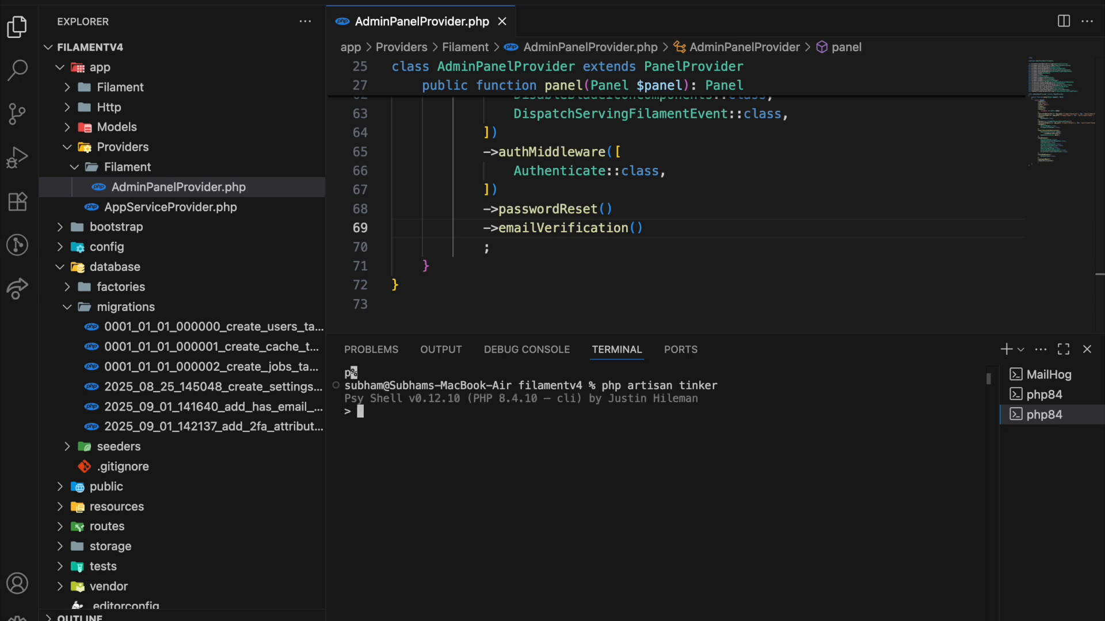
pyautogui.write('User::find(3);')
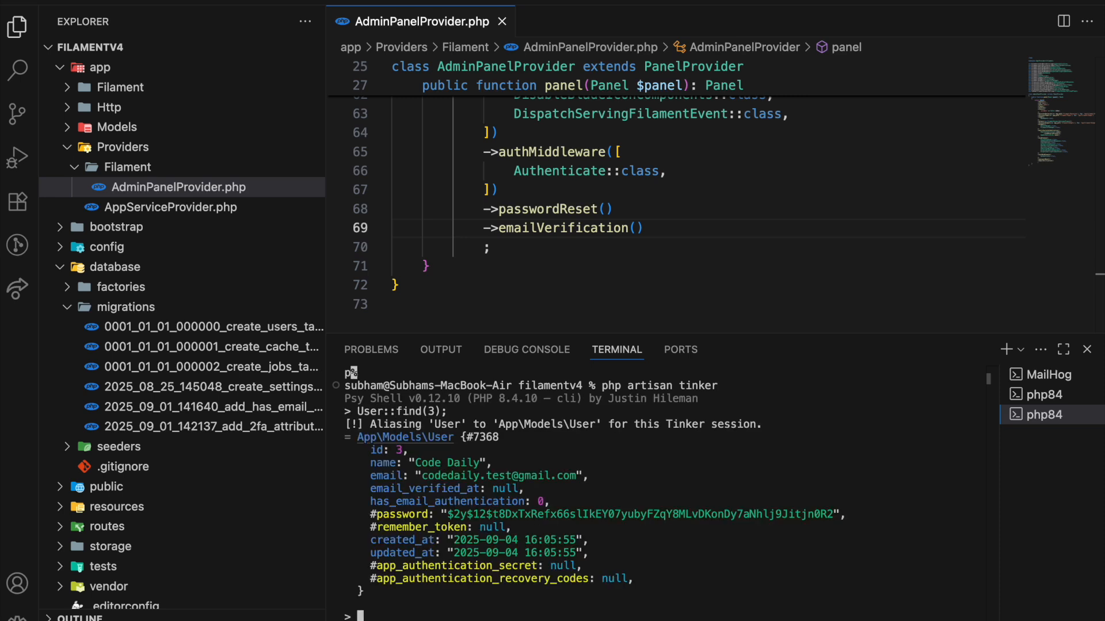
pyautogui.write('User')
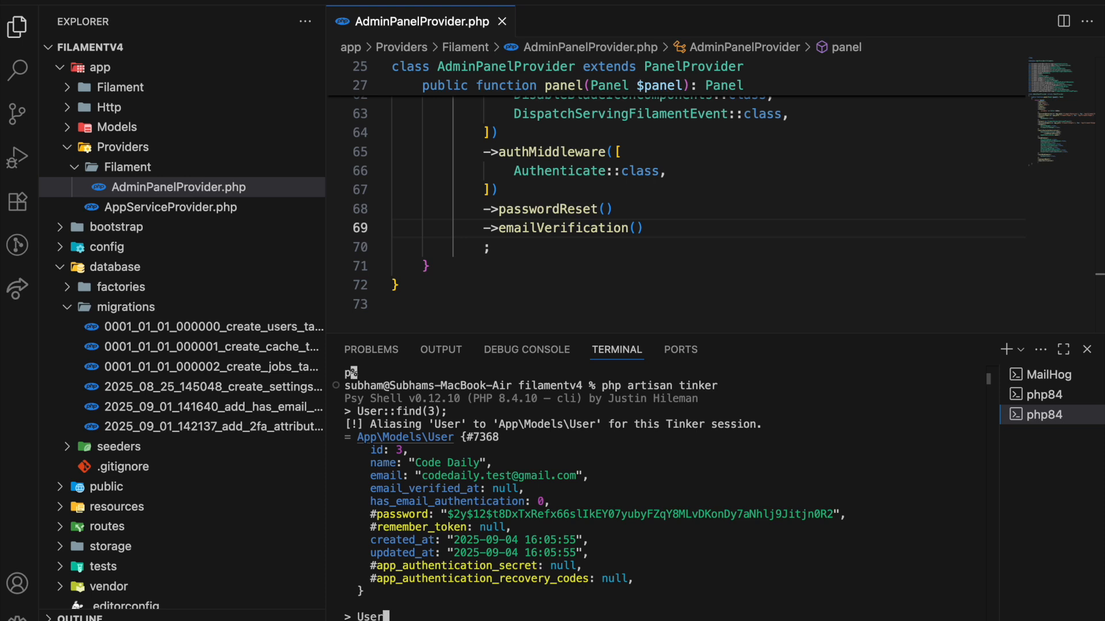
pyautogui.write('::latest')
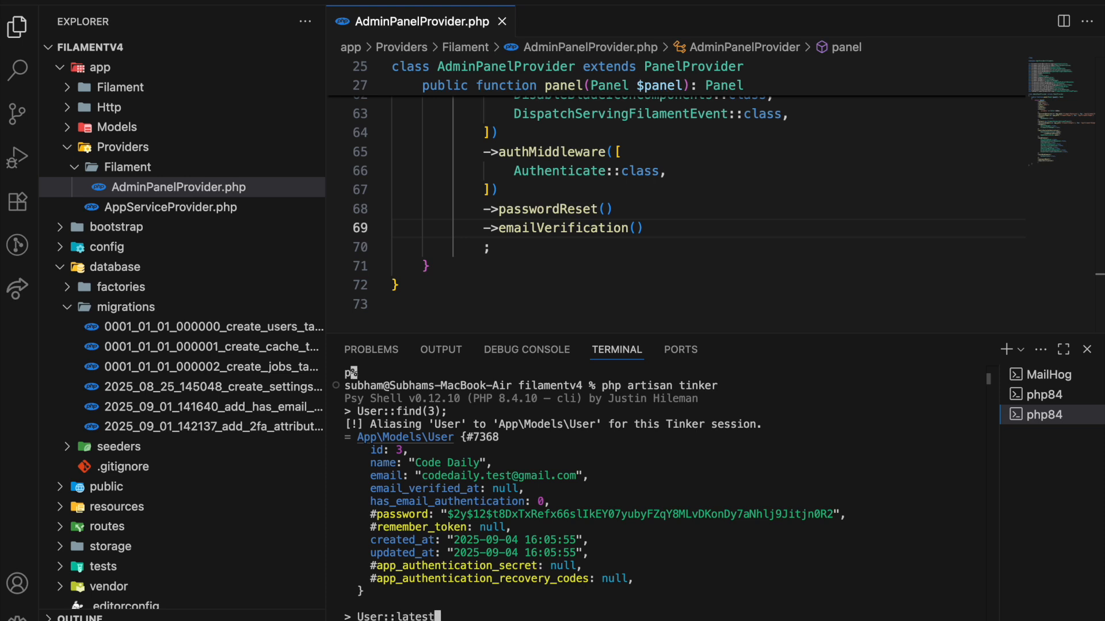
pyautogui.write('()->first()')
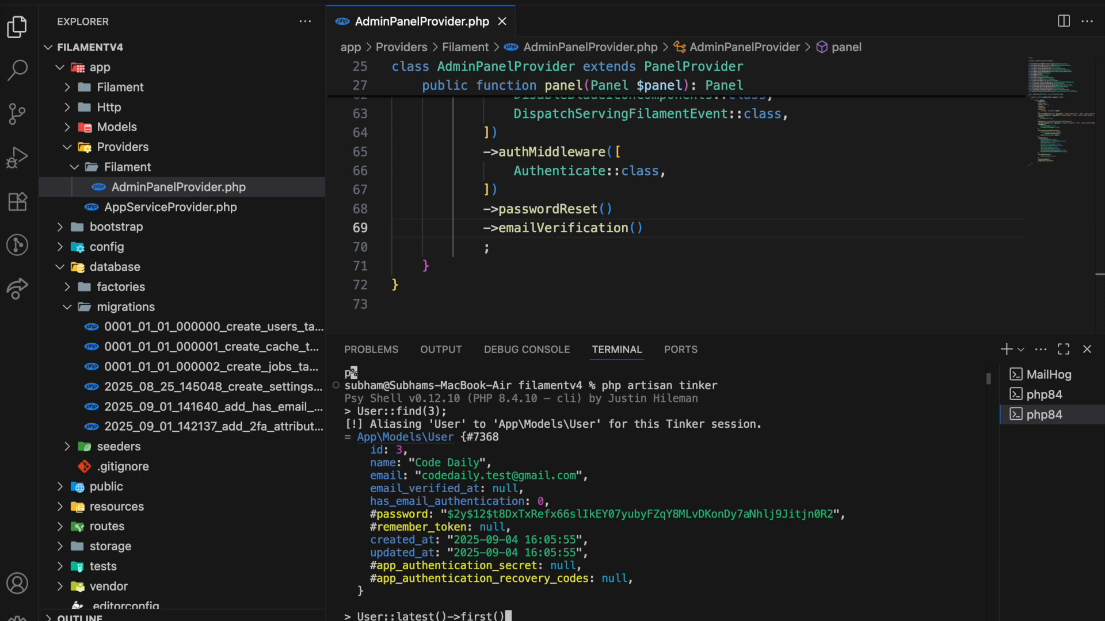
pyautogui.press('Return')
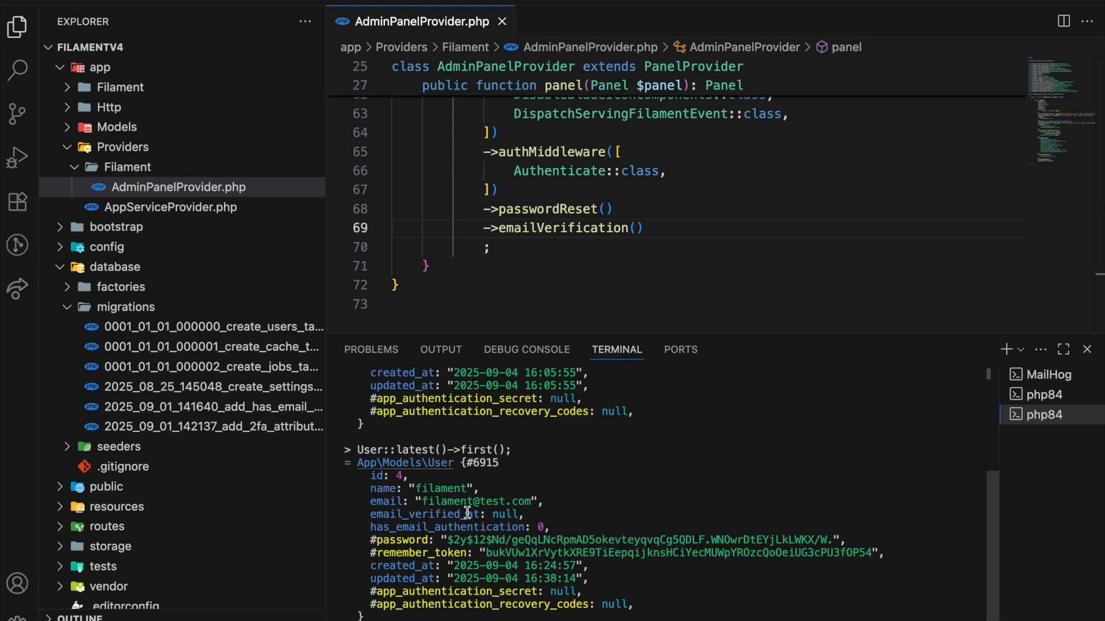
pyautogui.moveTo(378, 515)
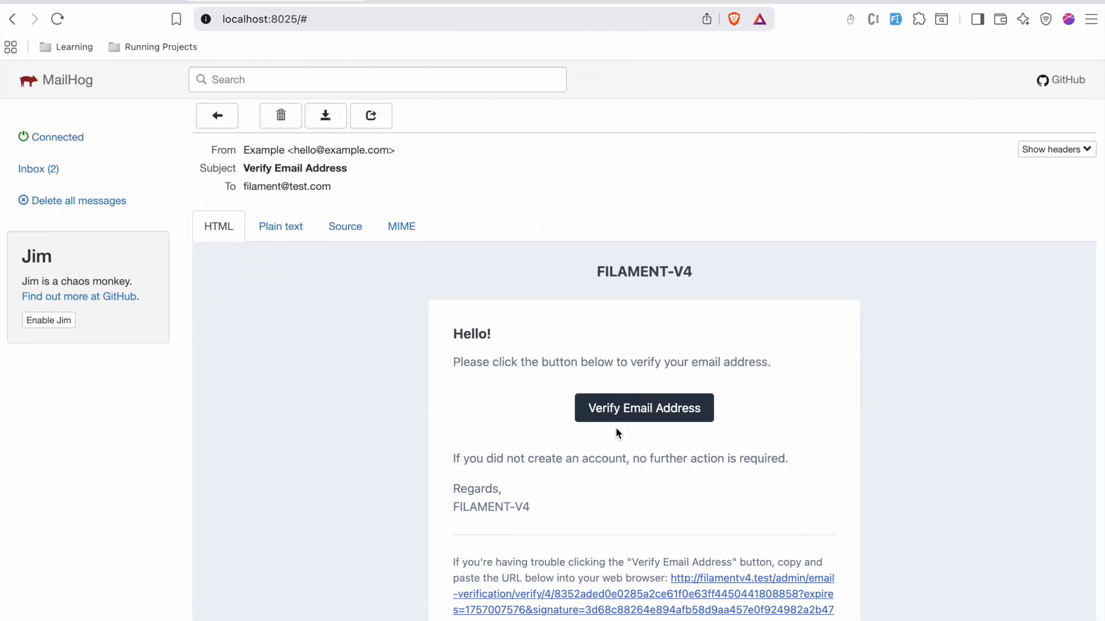
pyautogui.click(643, 407)
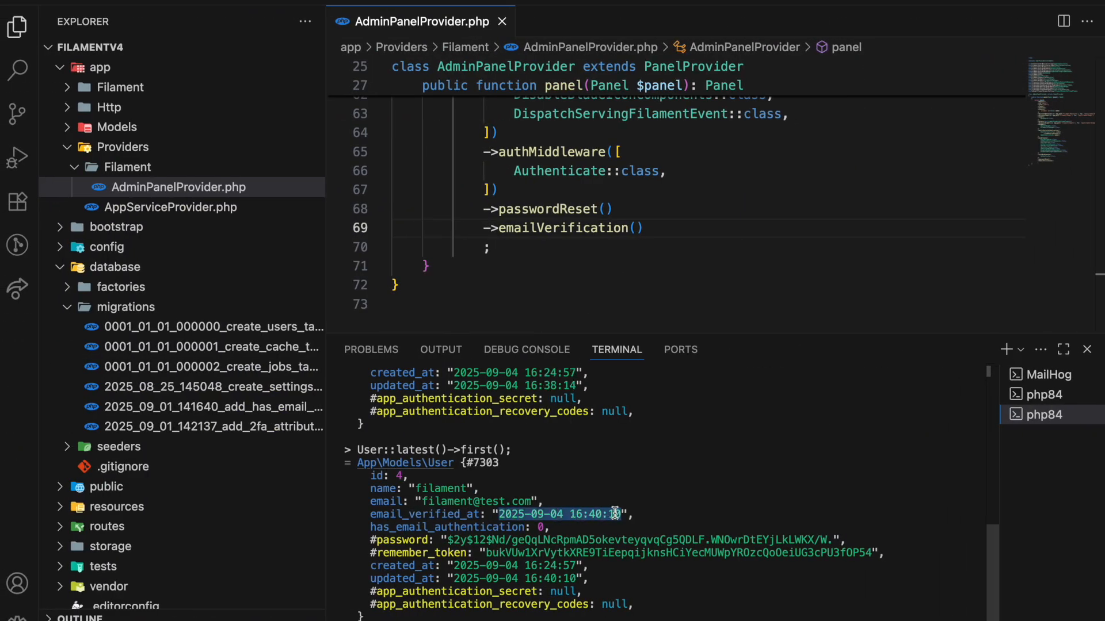
pyautogui.scroll(-3)
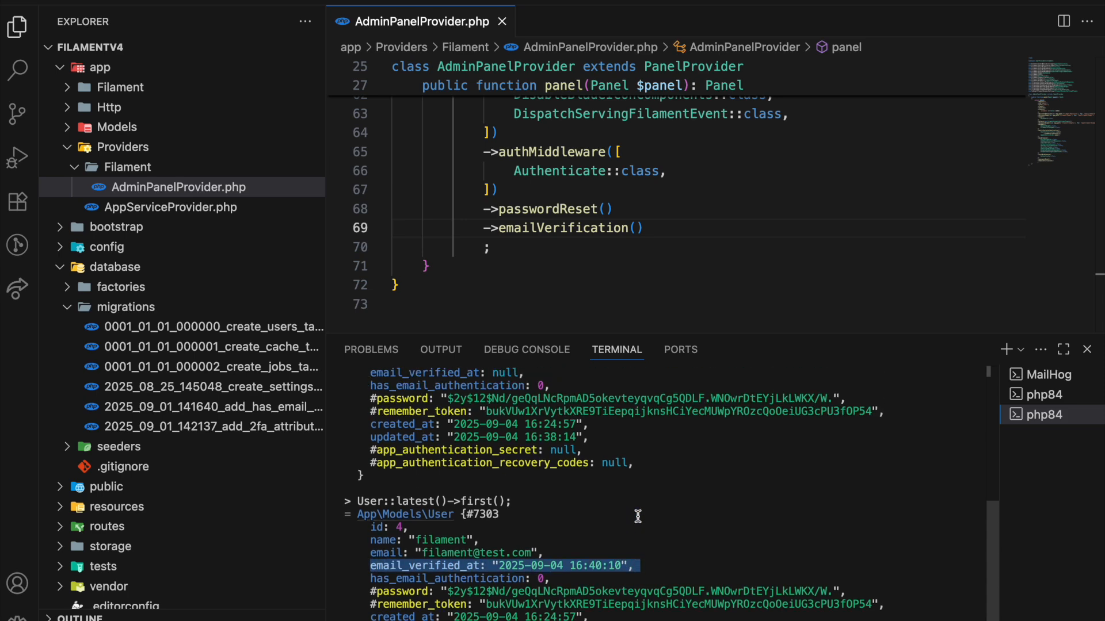
pyautogui.scroll(-3)
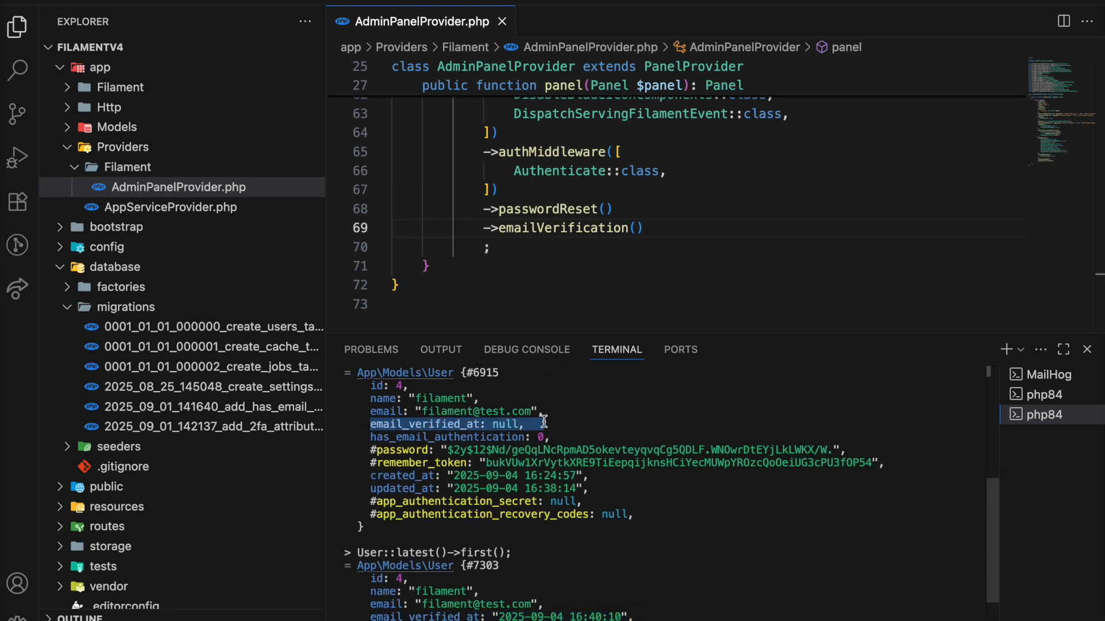
pyautogui.scroll(-3)
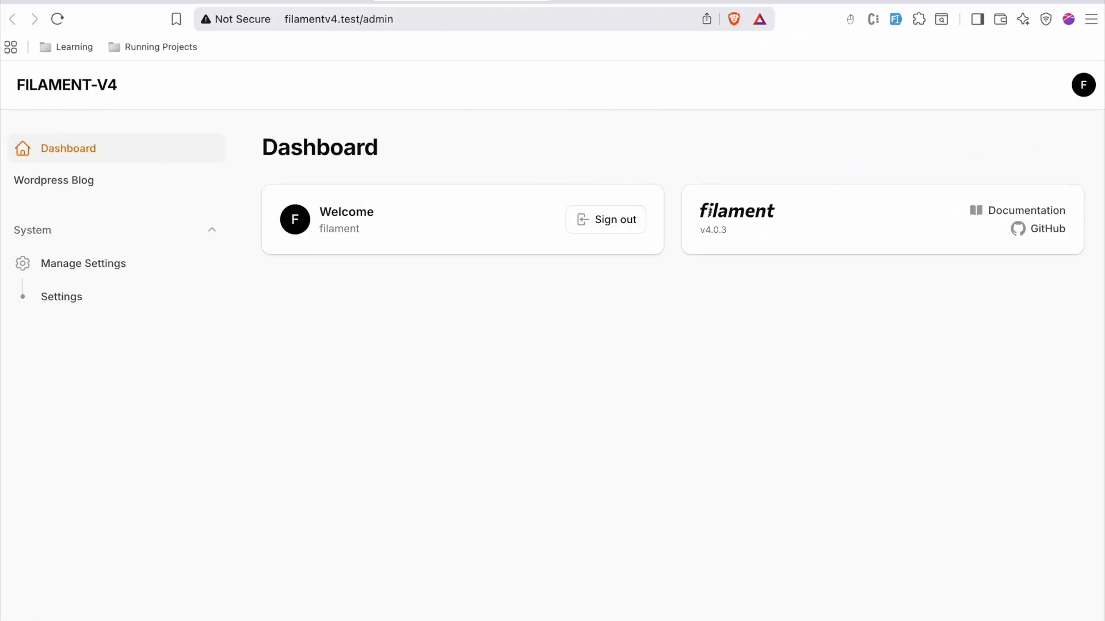
pyautogui.moveTo(848, 487)
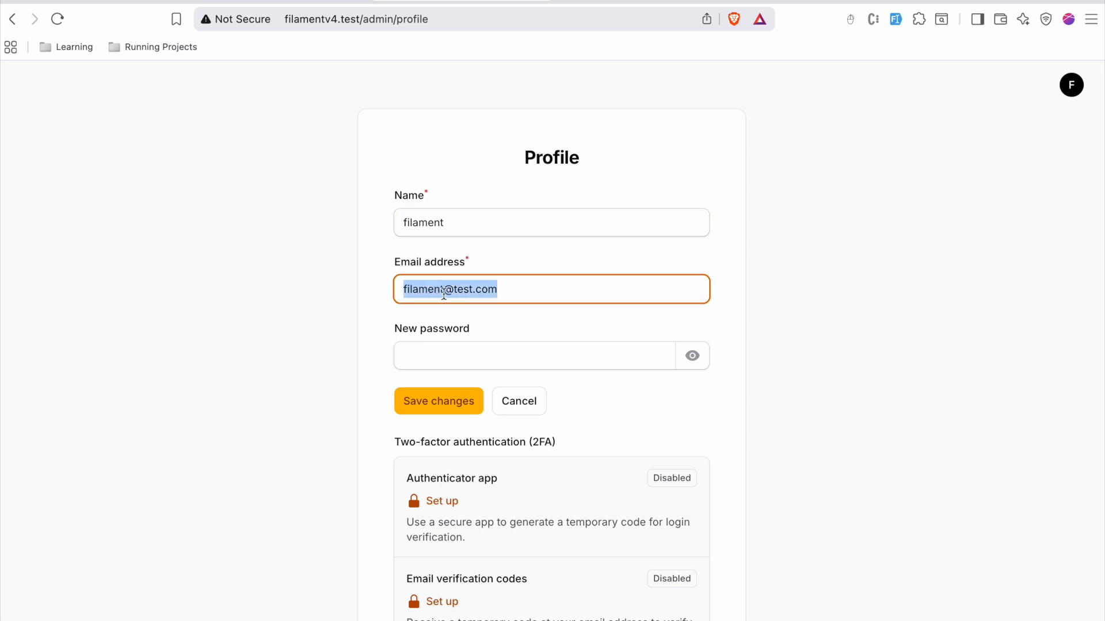
pyautogui.click(501, 289)
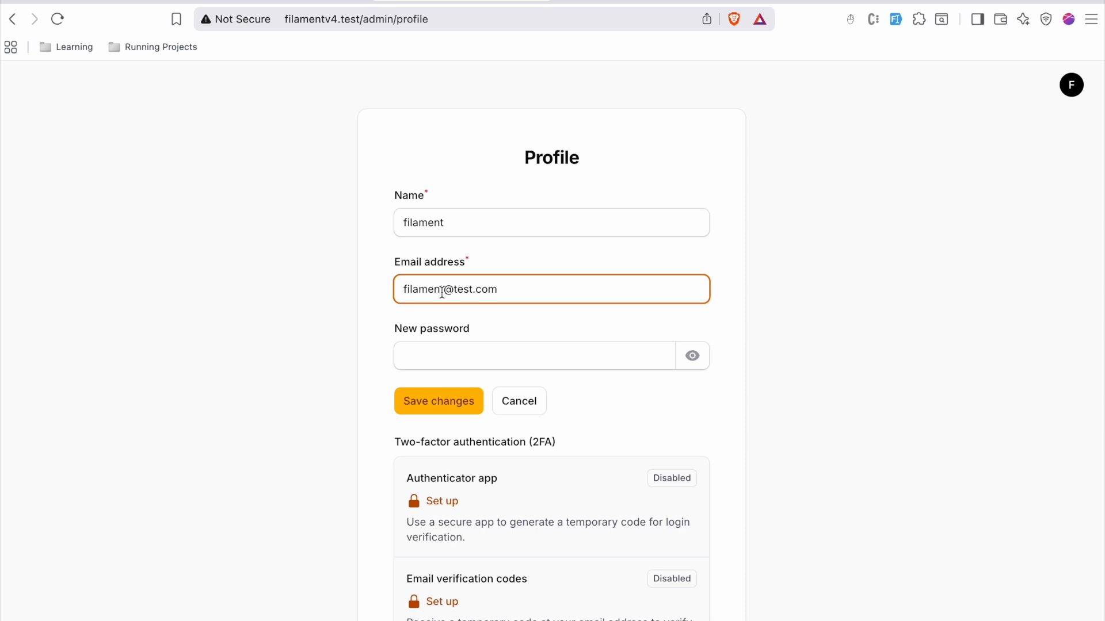
pyautogui.doubleClick(423, 289)
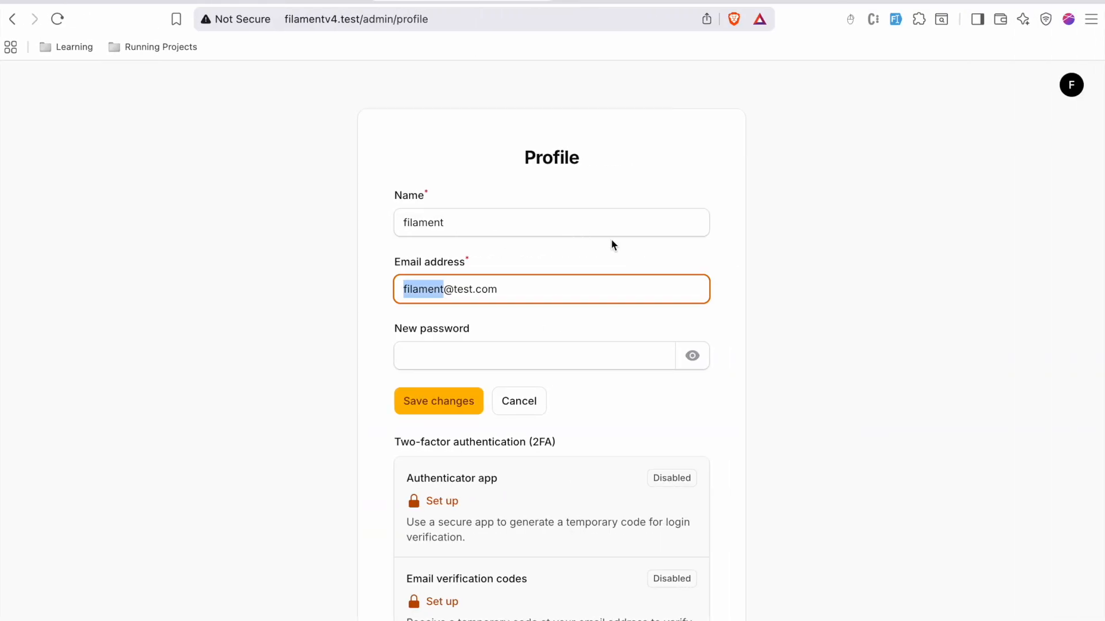
pyautogui.click(551, 222)
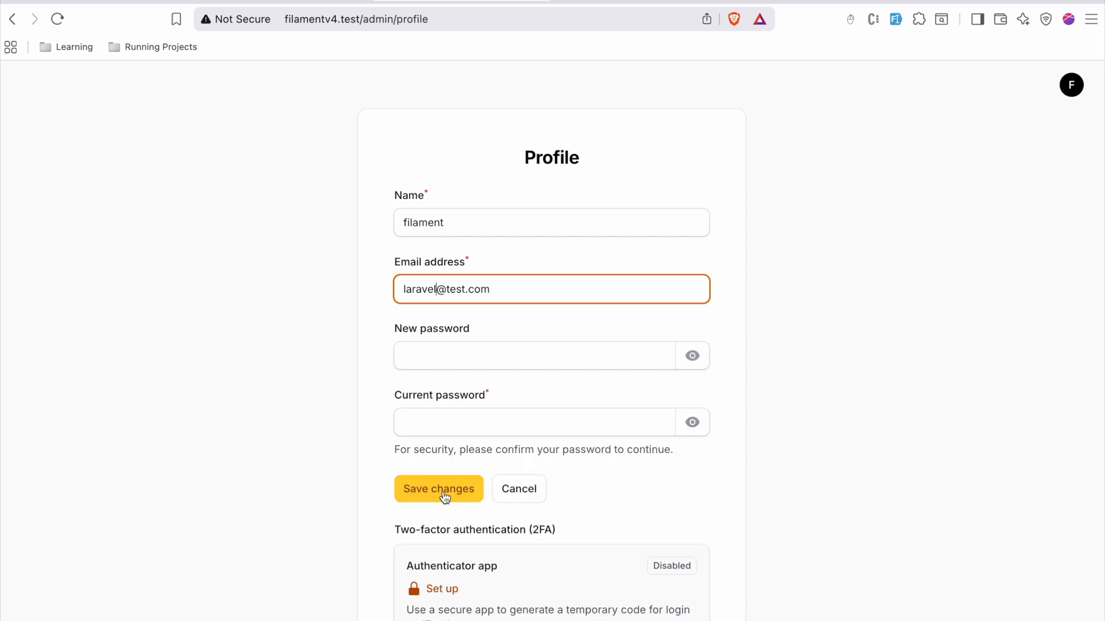
# Save the email change, confirming with the current password
pyautogui.click(438, 489)
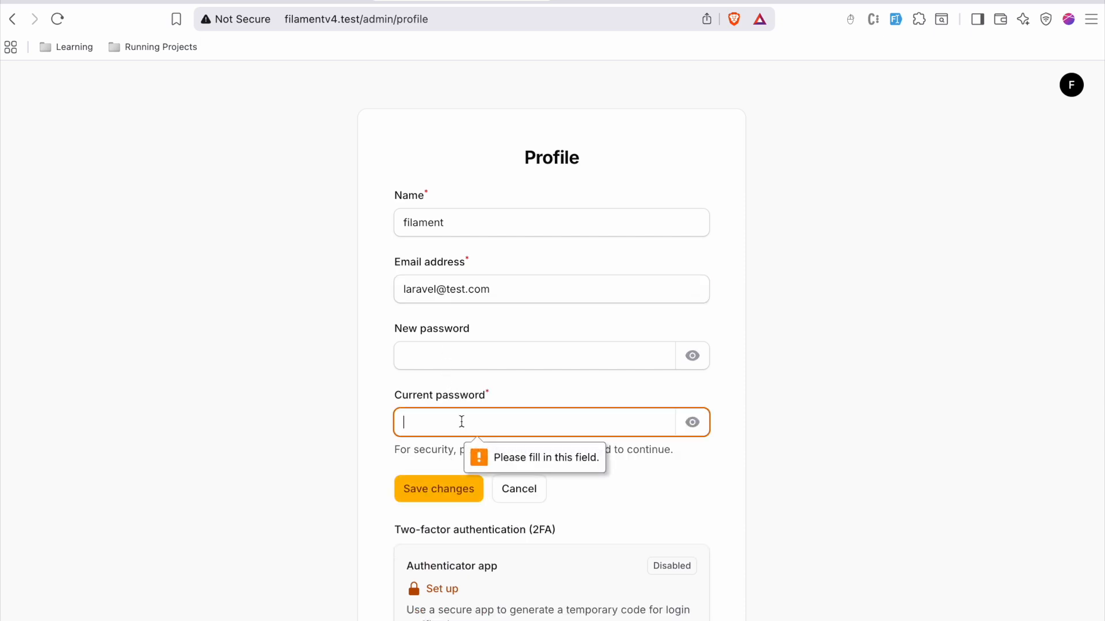
pyautogui.write('•••••')
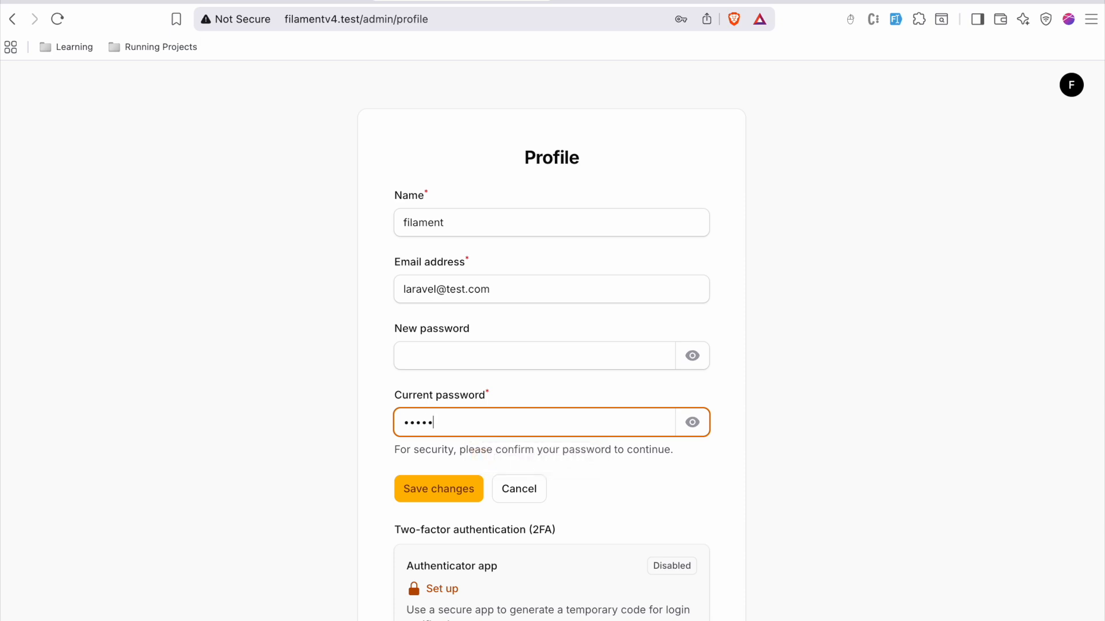
pyautogui.click(437, 489)
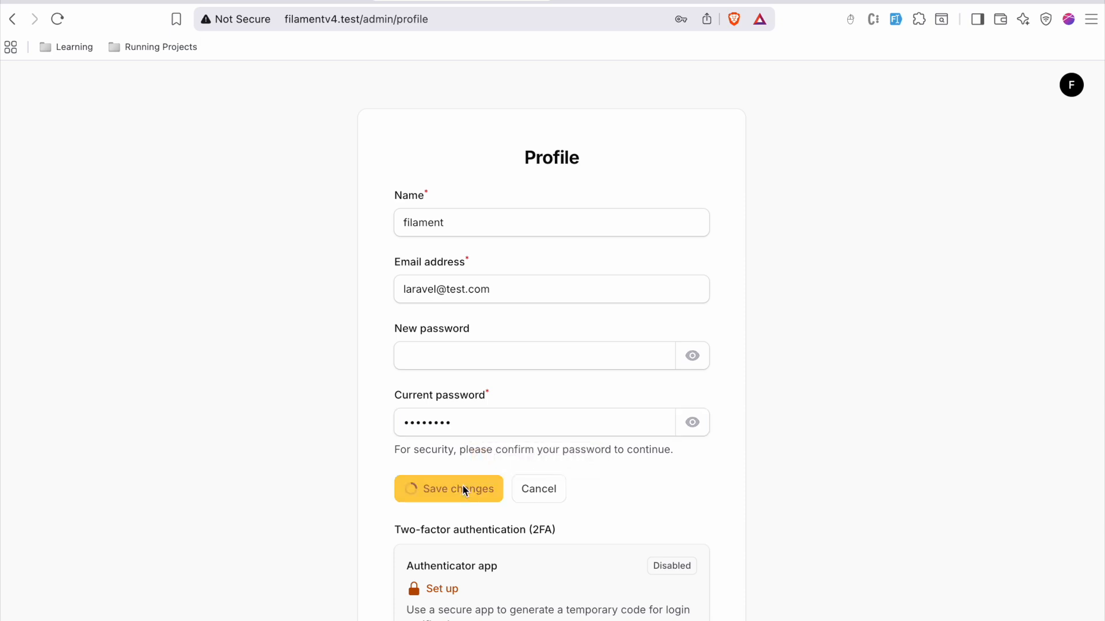
pyautogui.click(447, 489)
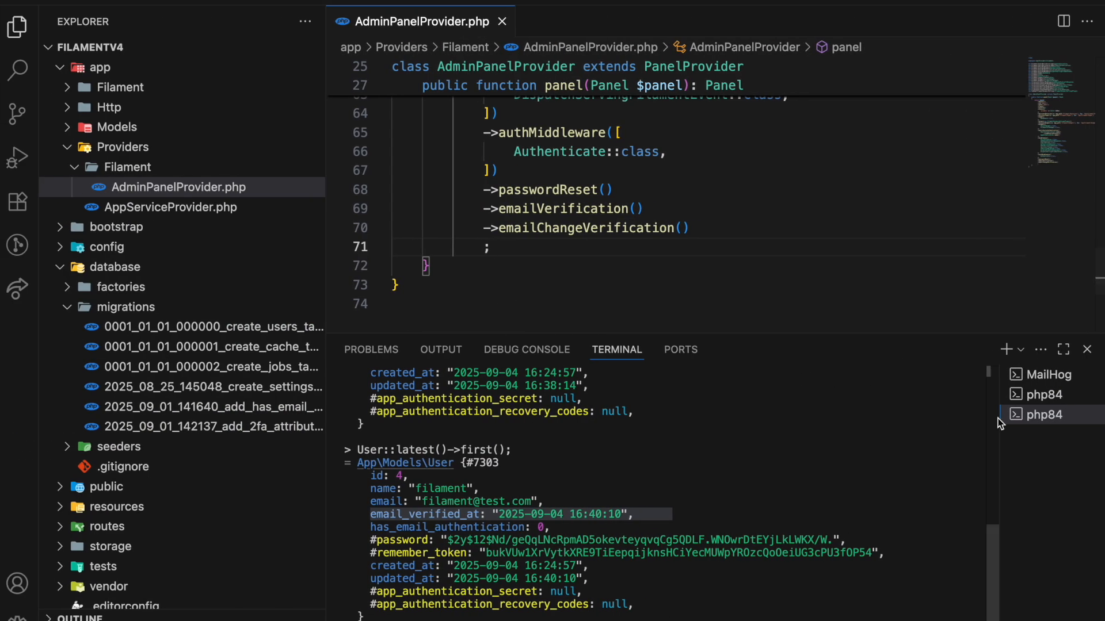
# Switch to another terminal session after adding ->emailChangeVerification() to the panel chain
pyautogui.click(1040, 395)
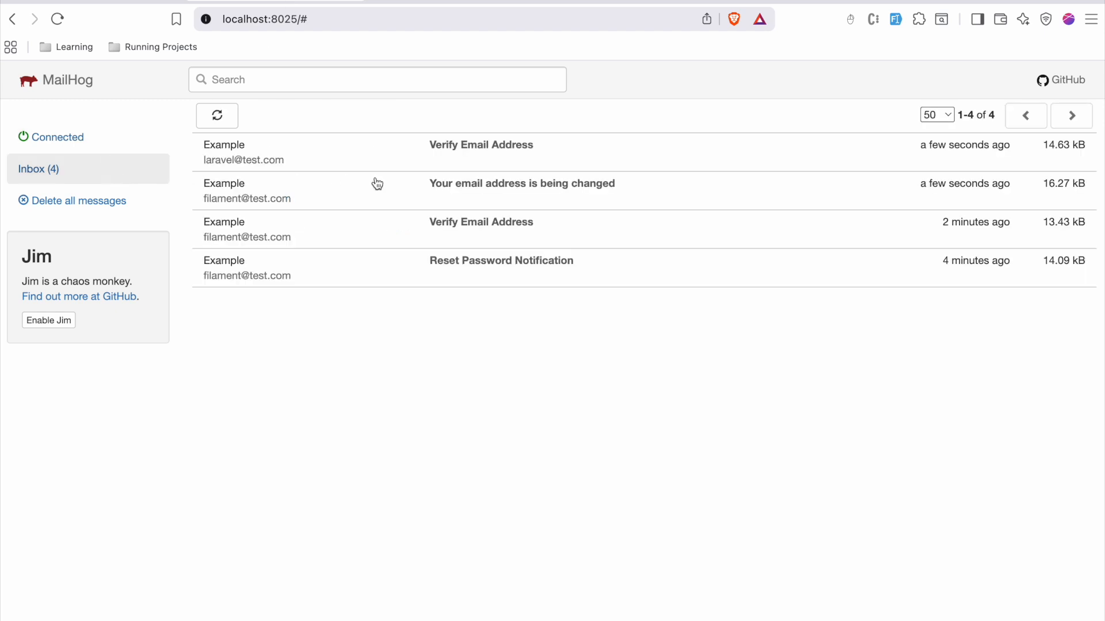
pyautogui.moveTo(370, 178)
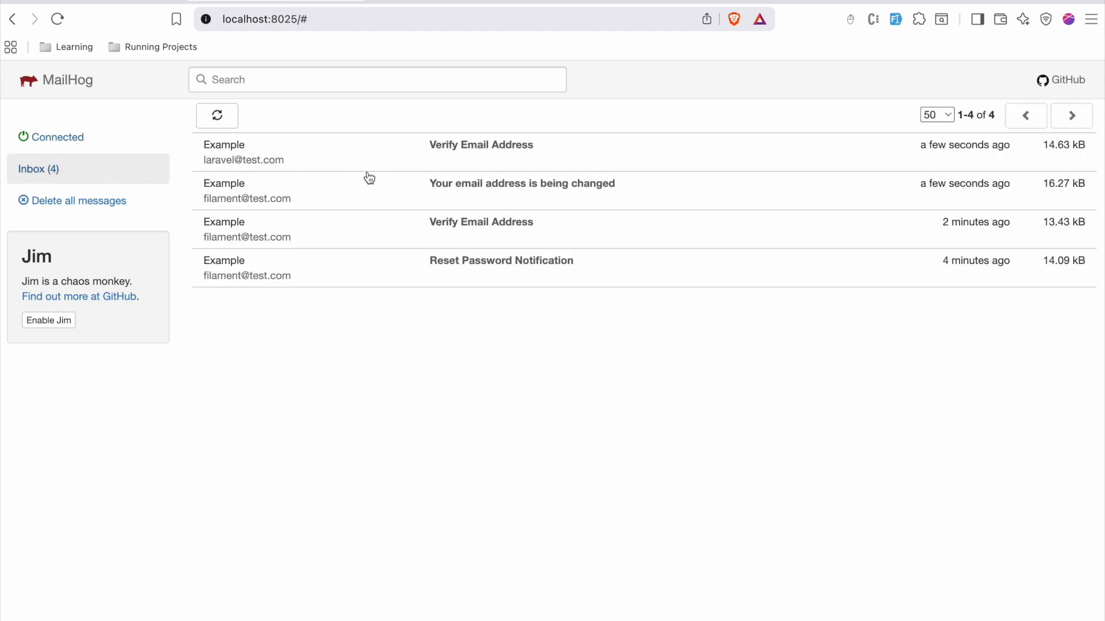
pyautogui.moveTo(237, 205)
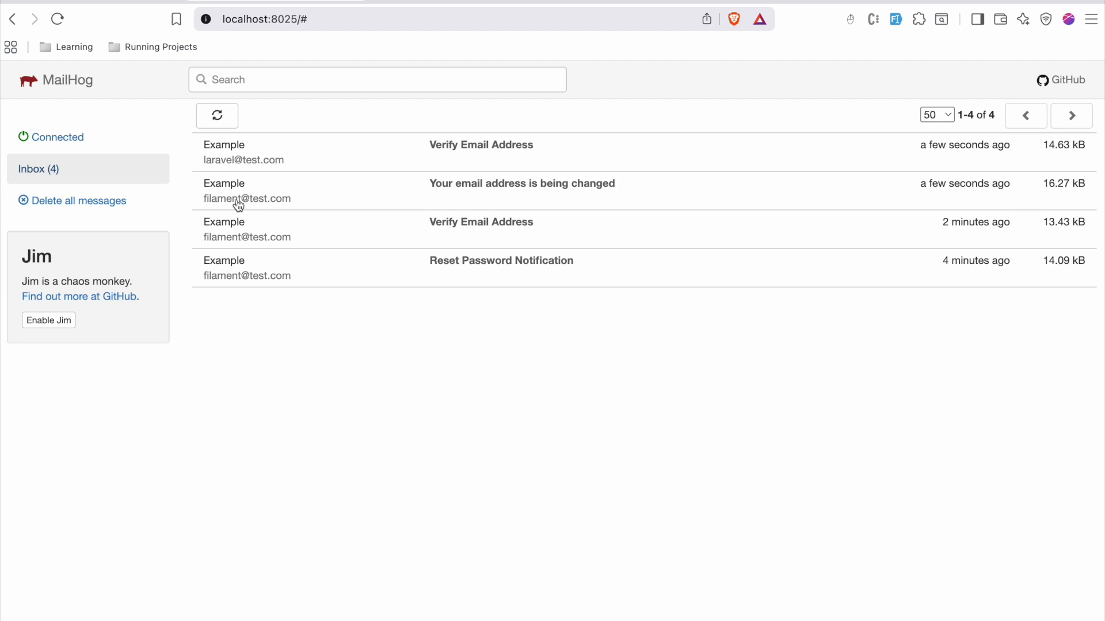
pyautogui.click(521, 190)
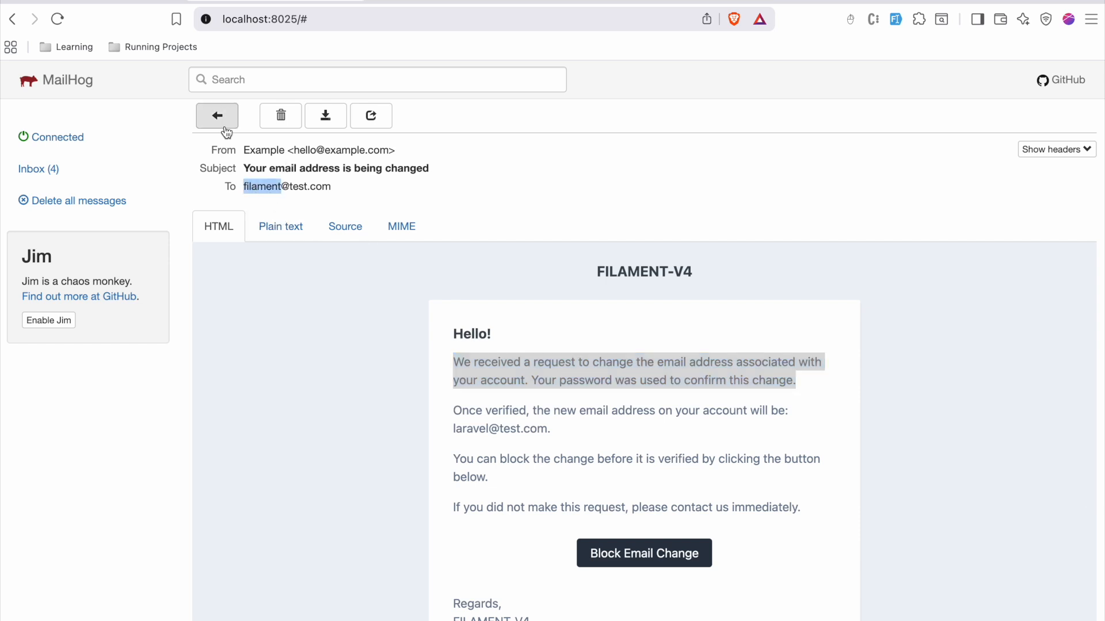
pyautogui.click(217, 115)
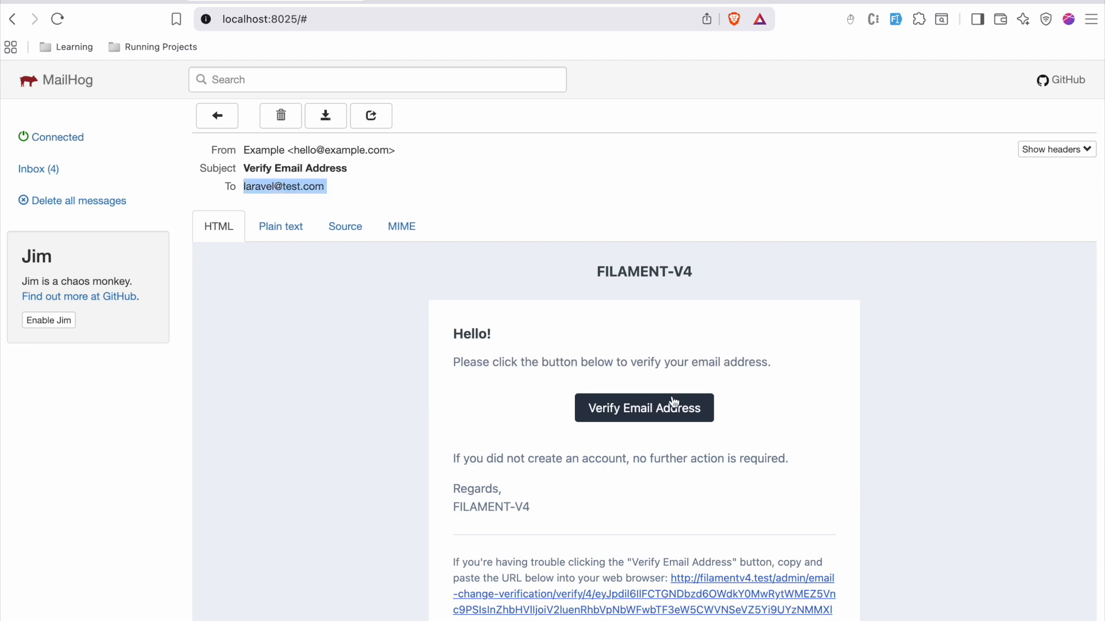
pyautogui.click(644, 407)
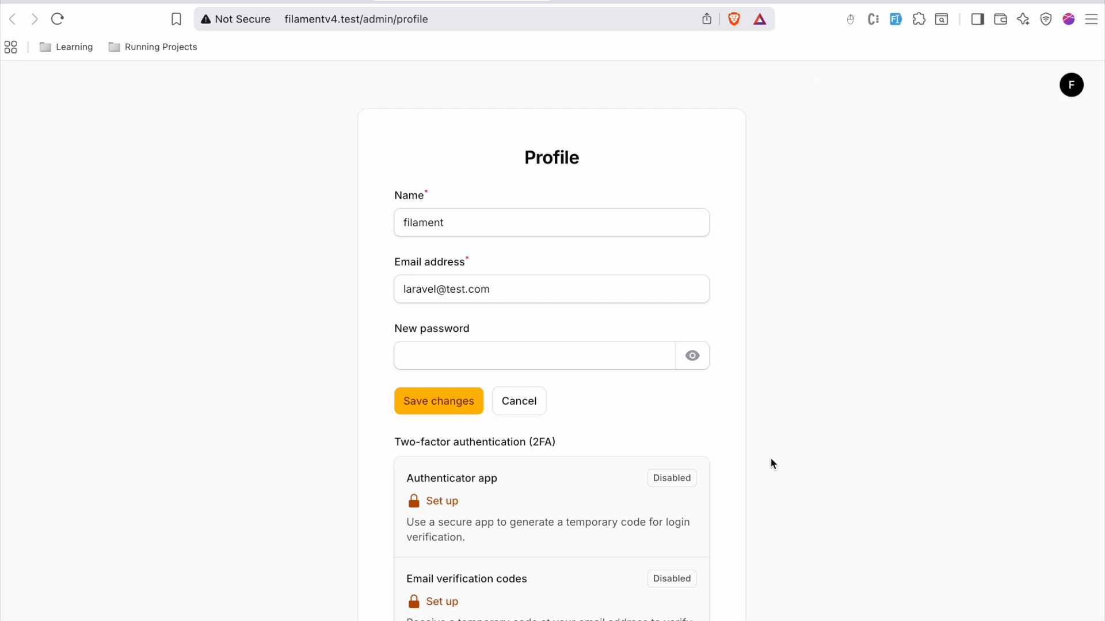
pyautogui.moveTo(679, 457)
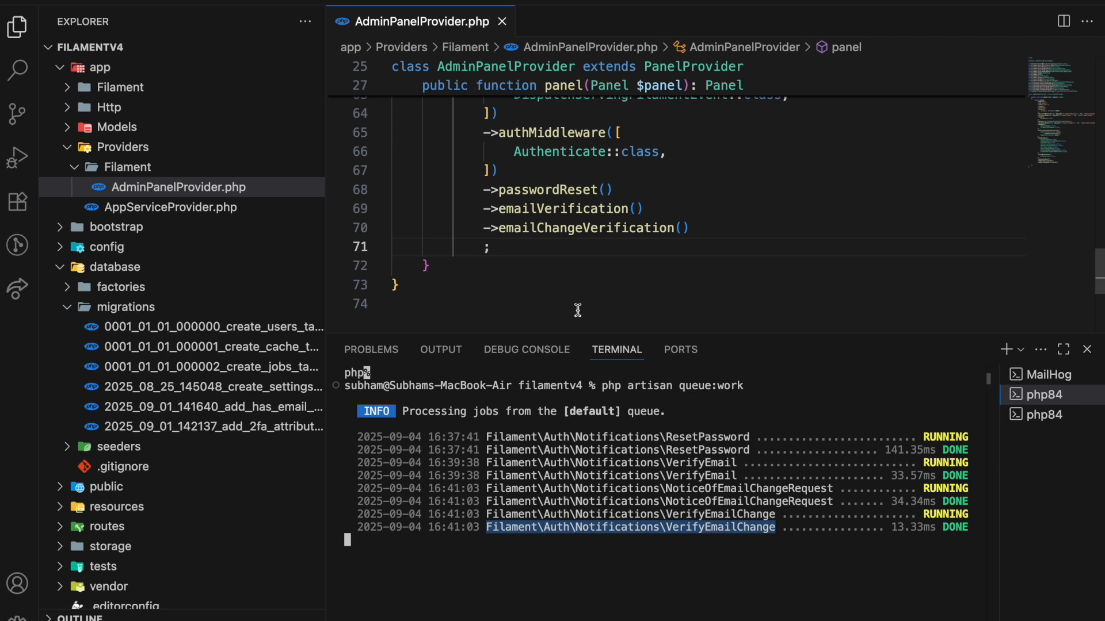
pyautogui.scroll(3)
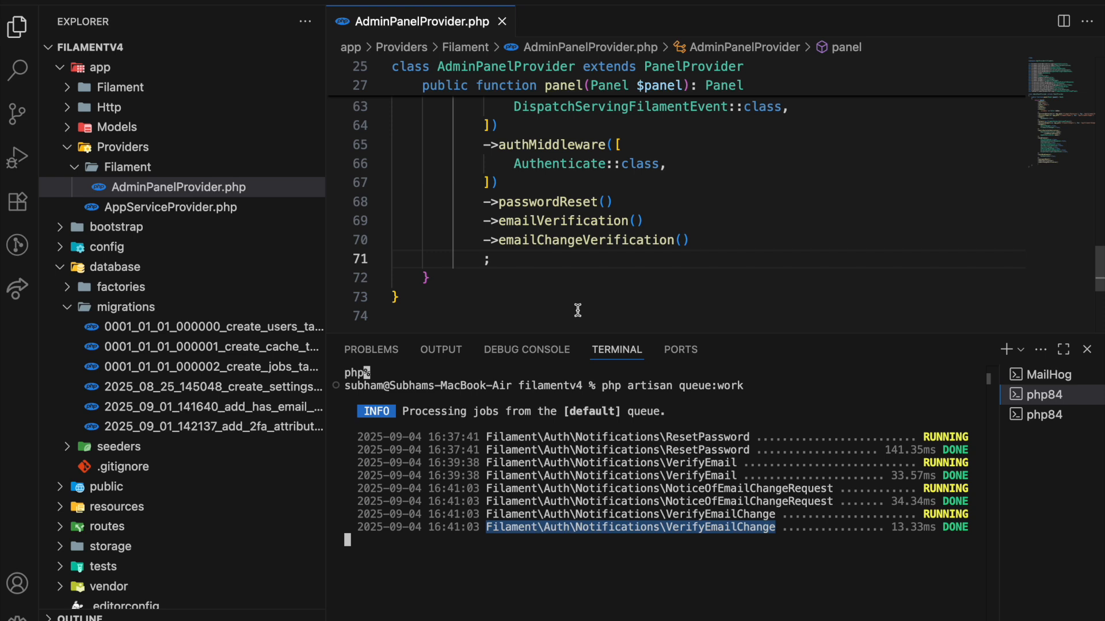
pyautogui.moveTo(559, 233)
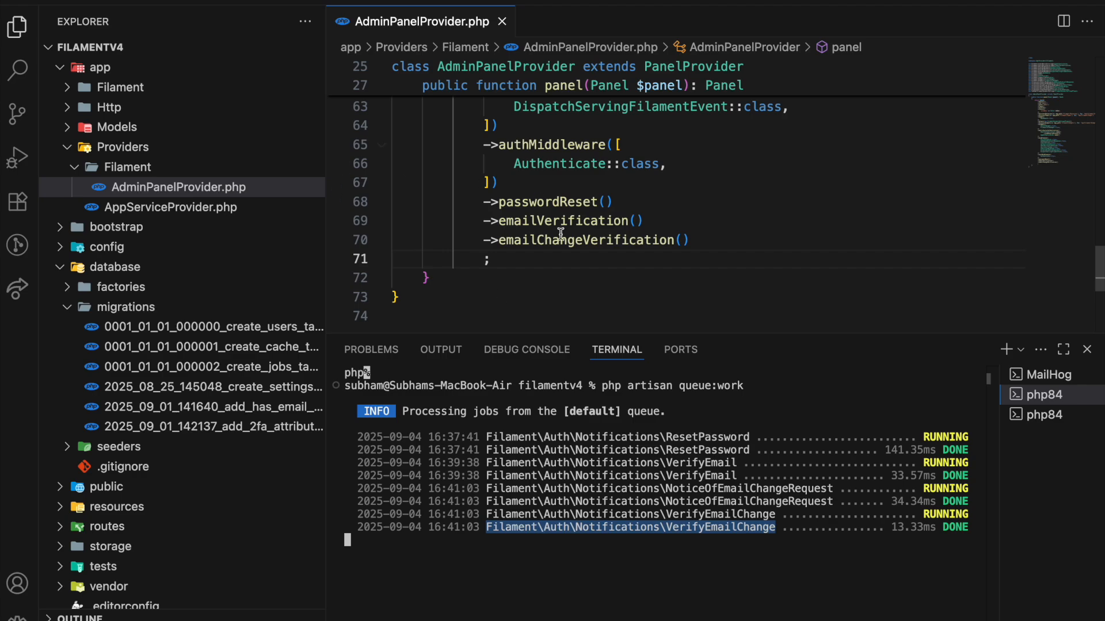